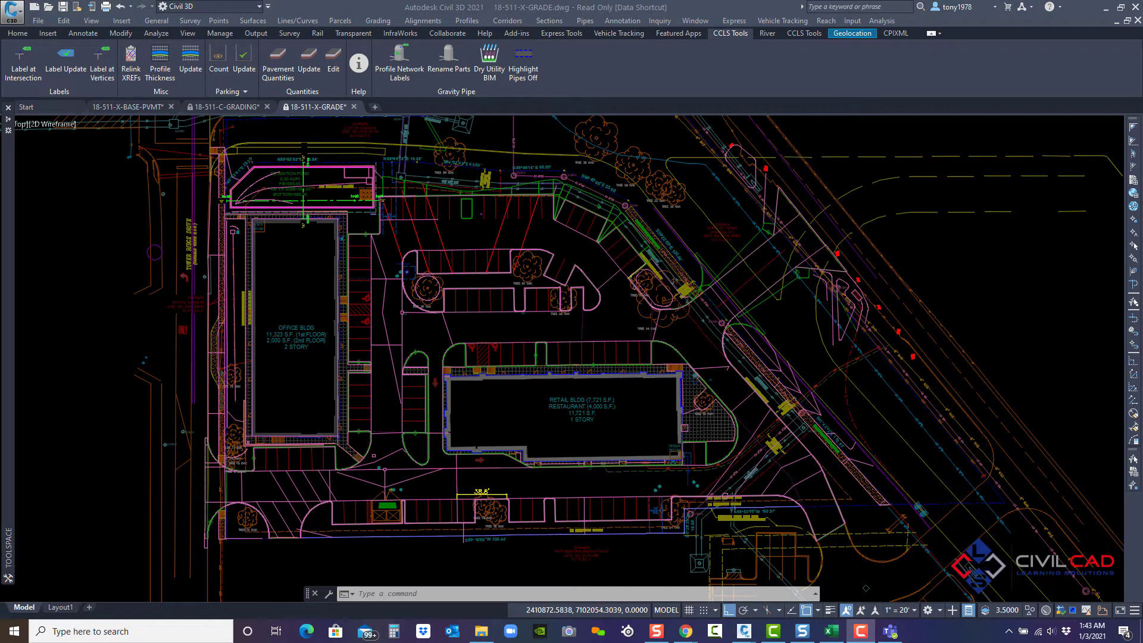
Run Label at Vertices and select the three curb polylines beside the retail building.
{"action": "left_click", "coordinate": [330, 497]}
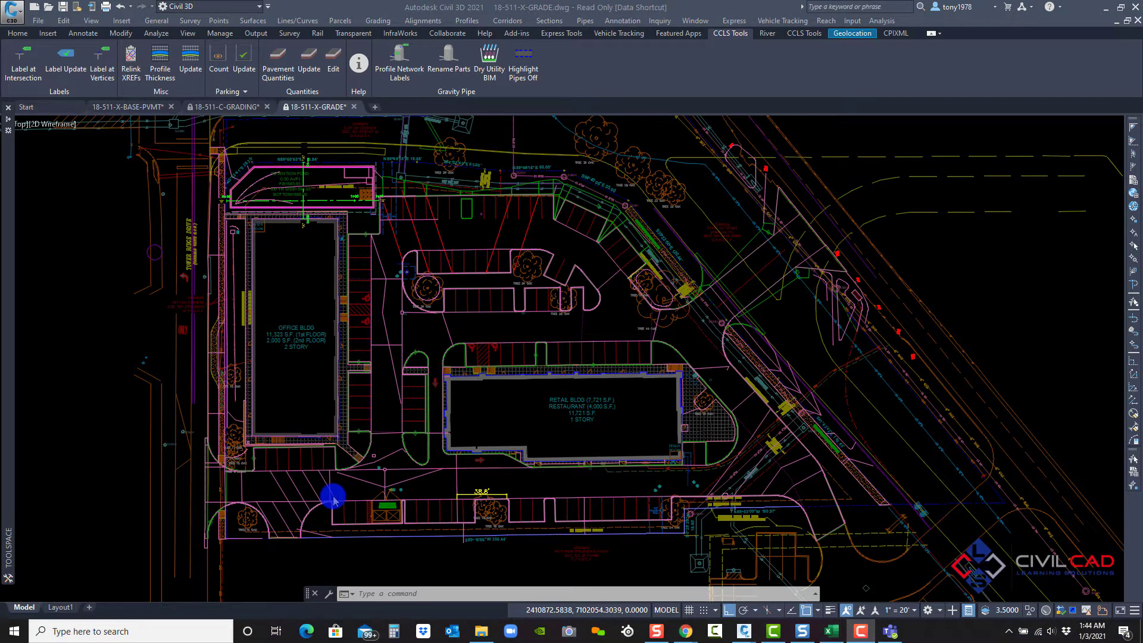
{"action": "mouse_move", "coordinate": [755, 488]}
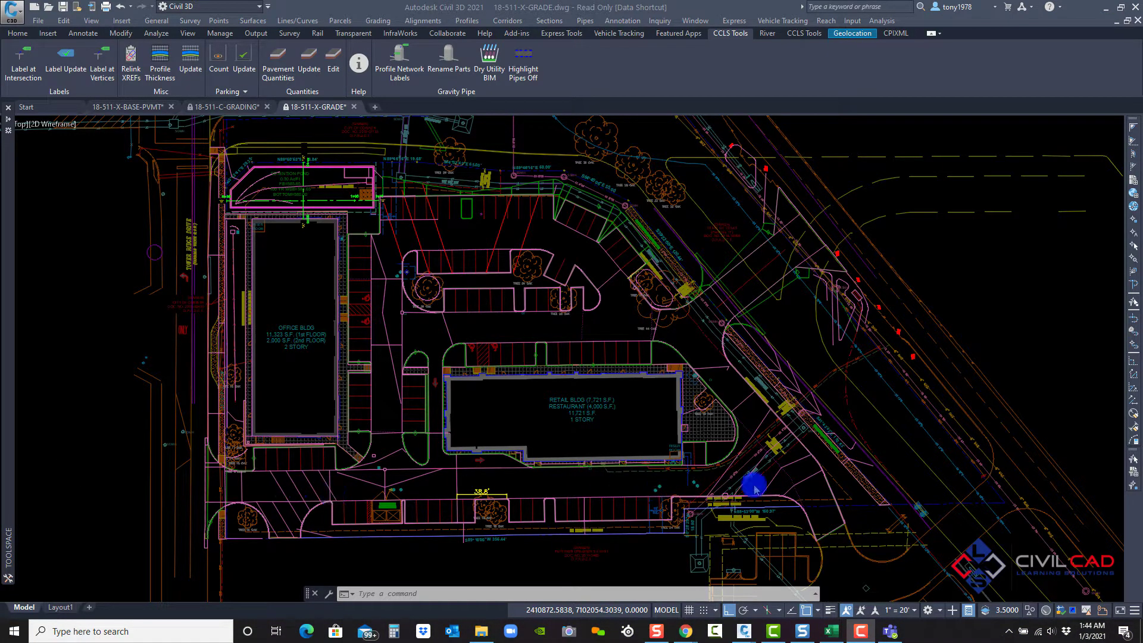
{"action": "mouse_move", "coordinate": [650, 390]}
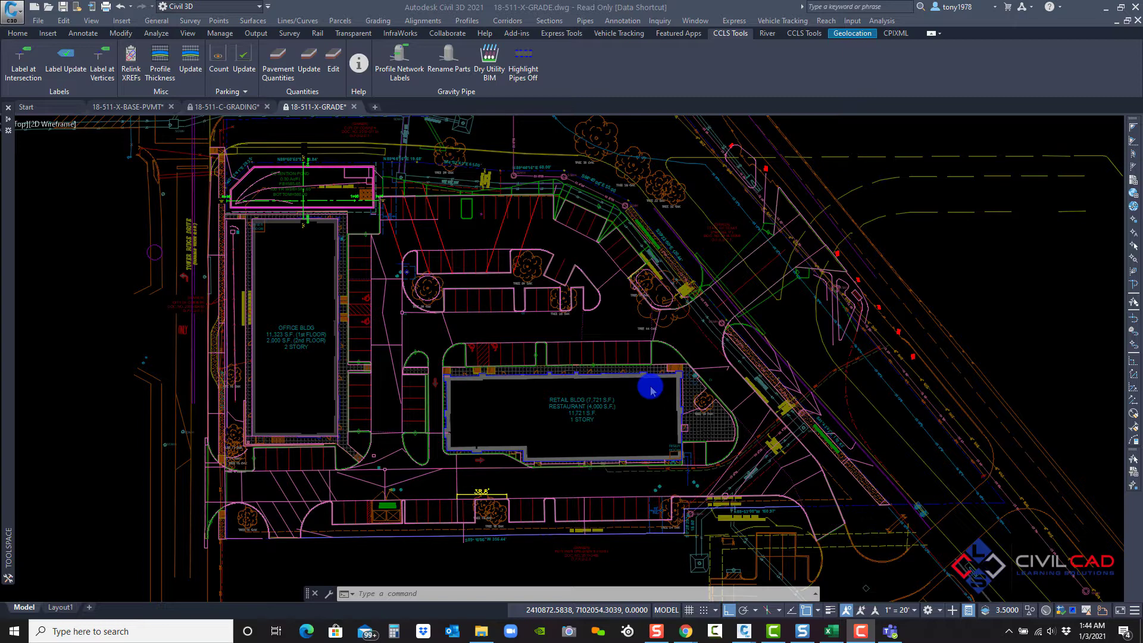
{"action": "mouse_move", "coordinate": [542, 327]}
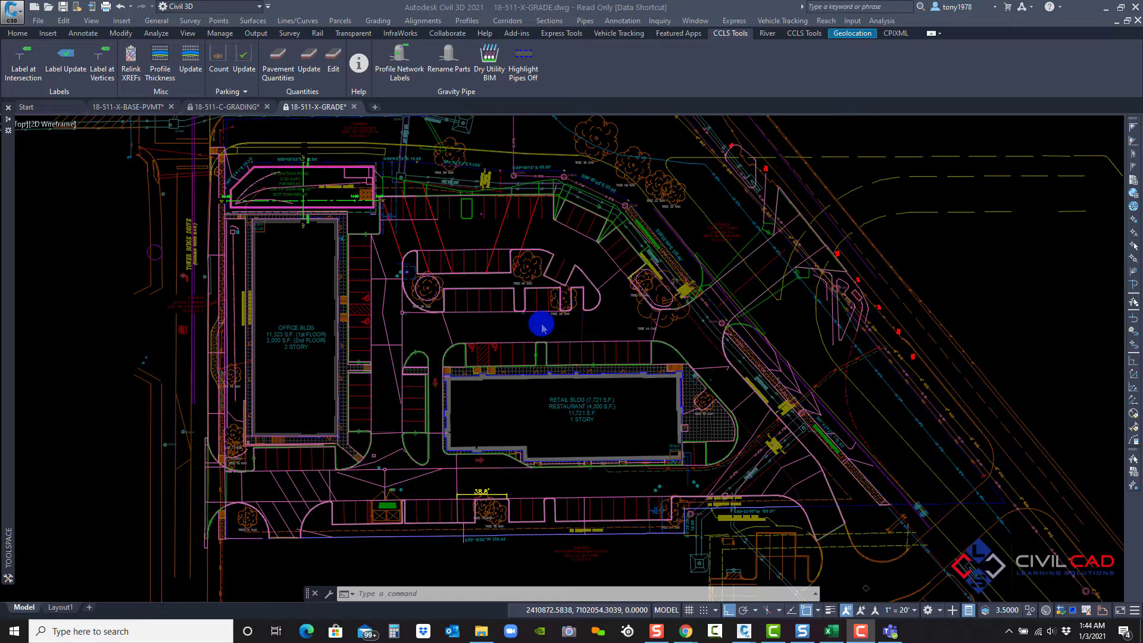
{"action": "mouse_move", "coordinate": [510, 314]}
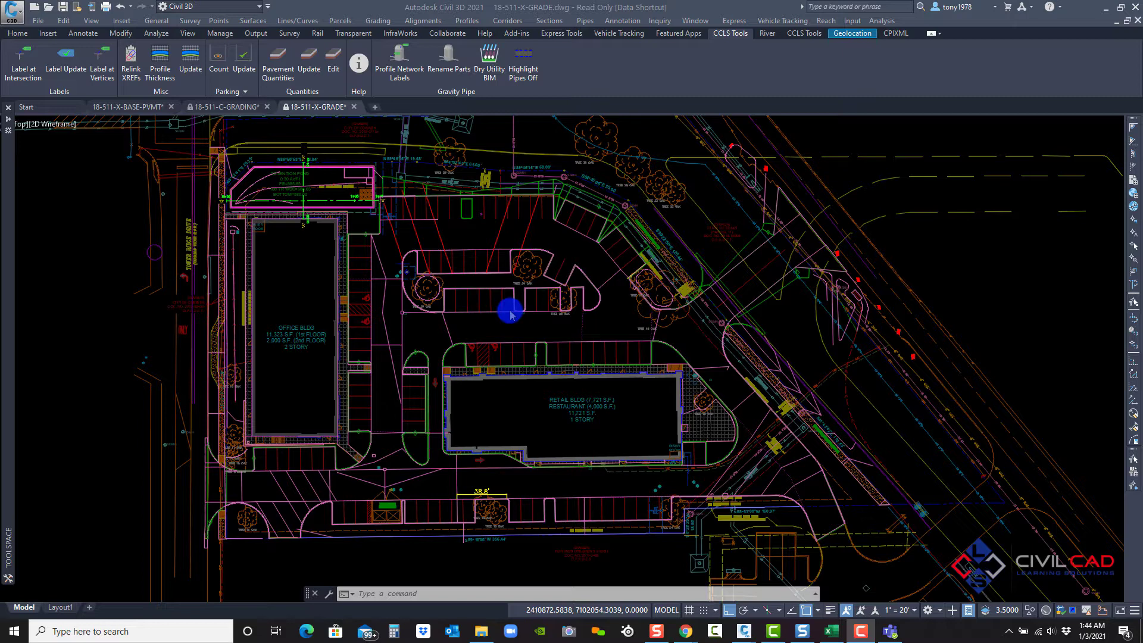
{"action": "mouse_move", "coordinate": [476, 281]}
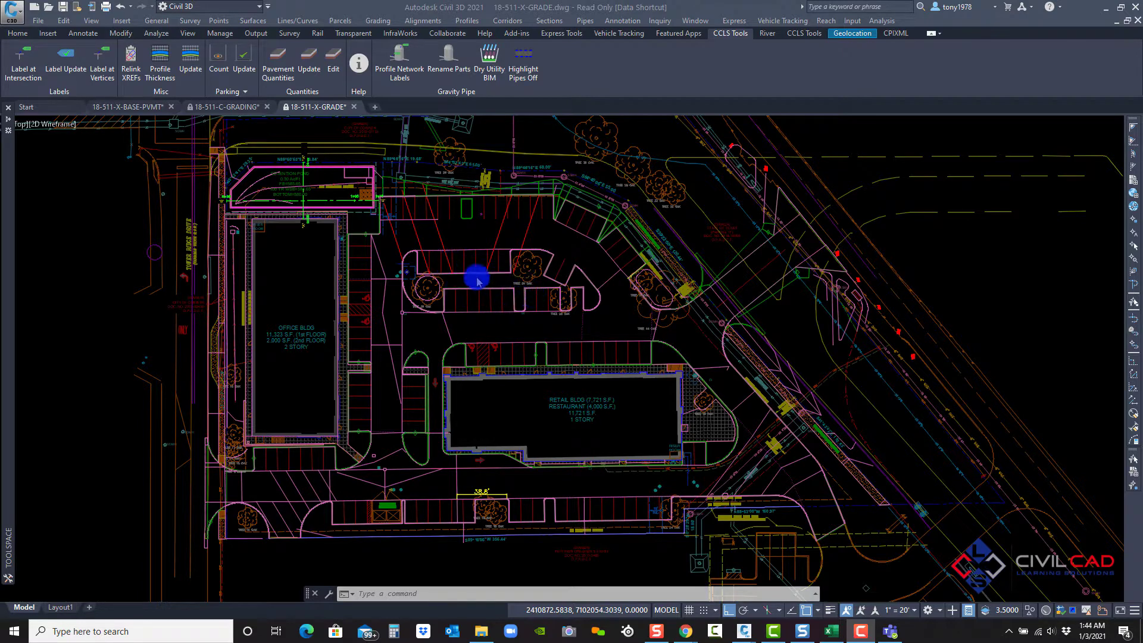
{"action": "mouse_move", "coordinate": [481, 252]}
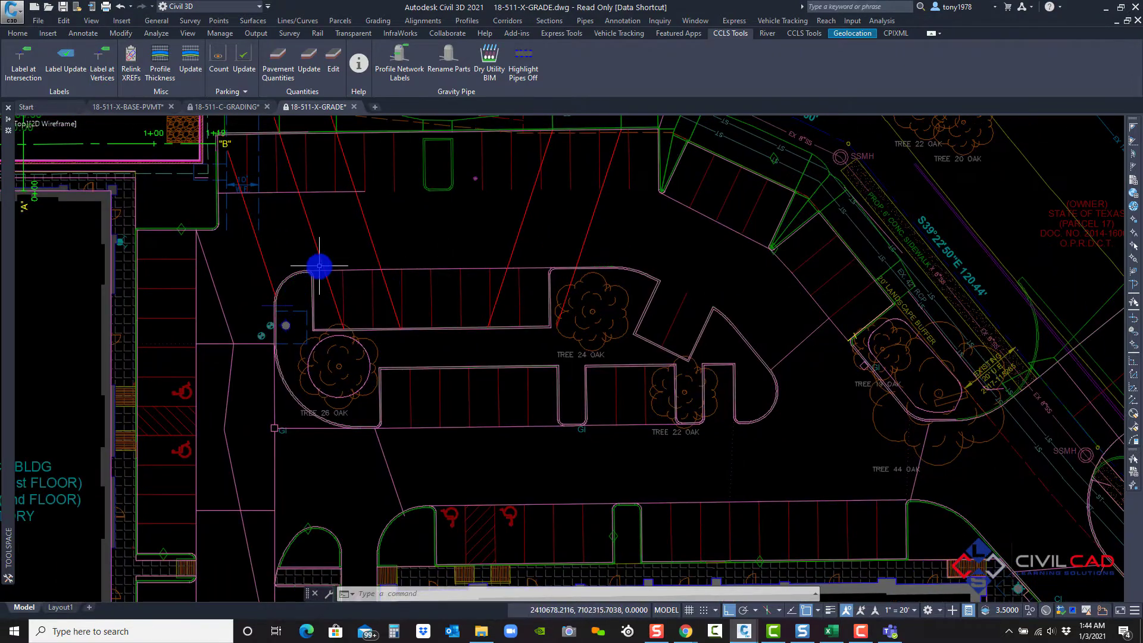
{"action": "mouse_move", "coordinate": [470, 274]}
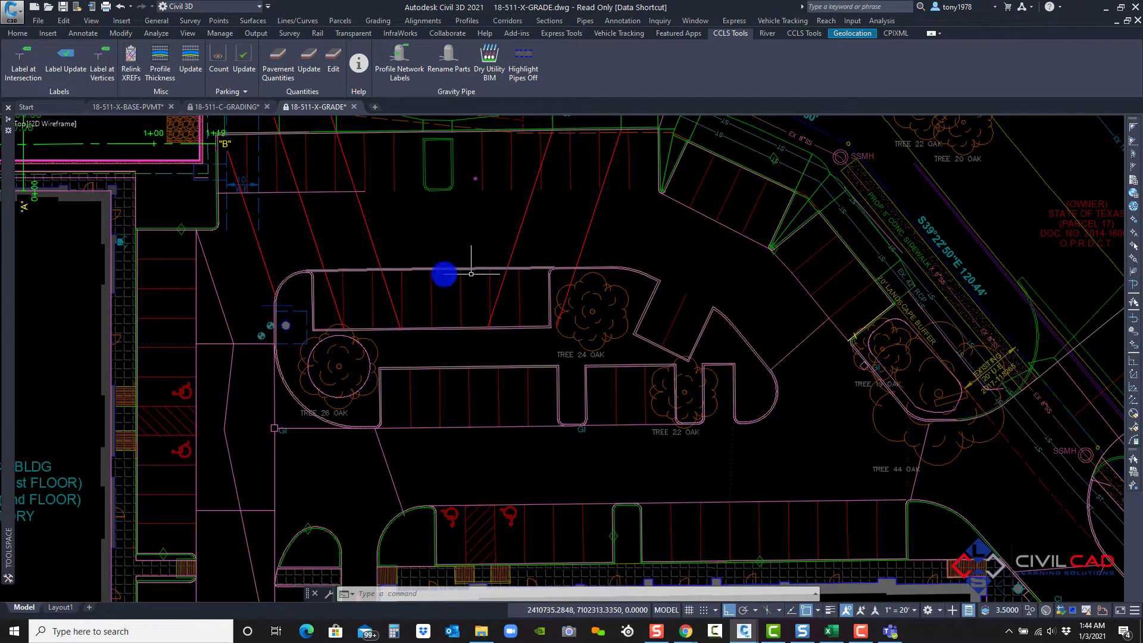
{"action": "mouse_move", "coordinate": [218, 262]}
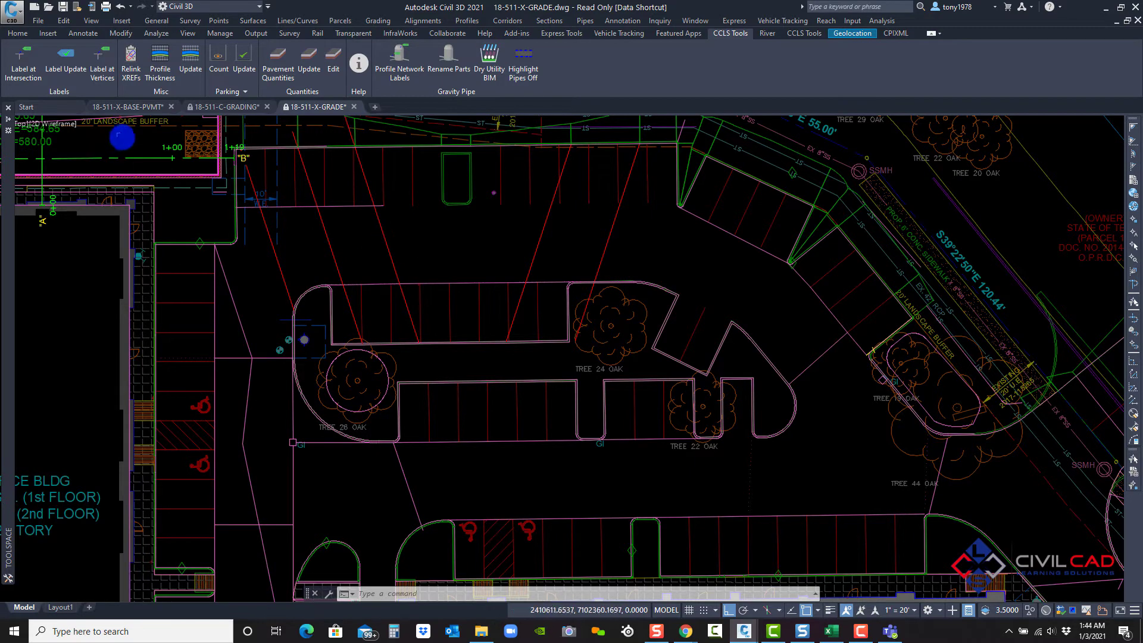
{"action": "left_click", "coordinate": [102, 64]}
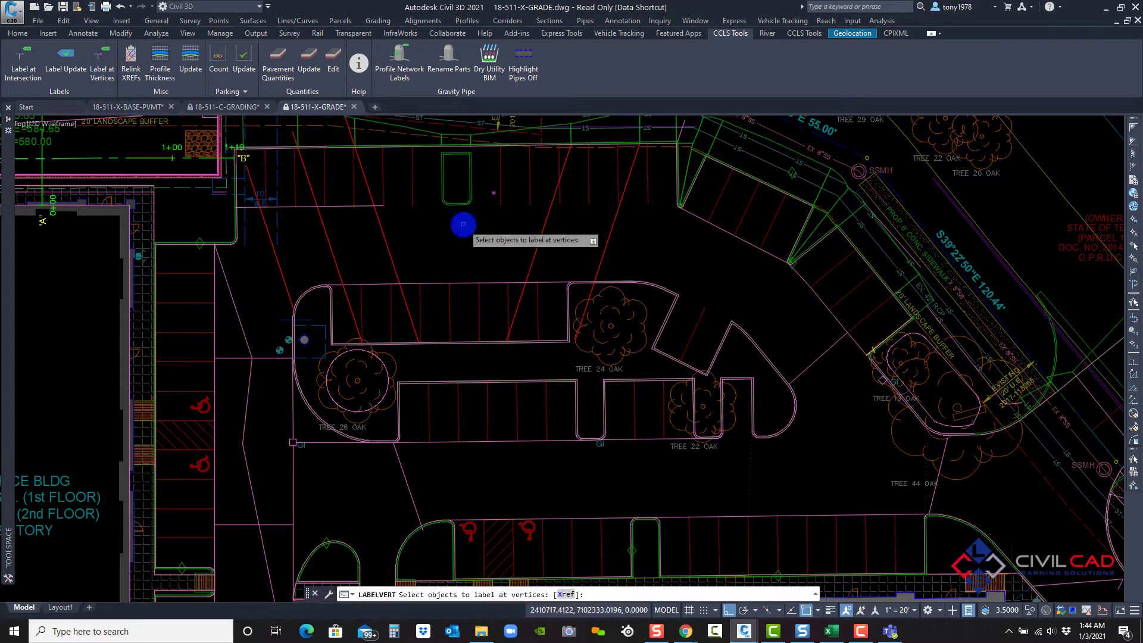
{"action": "mouse_move", "coordinate": [441, 272]}
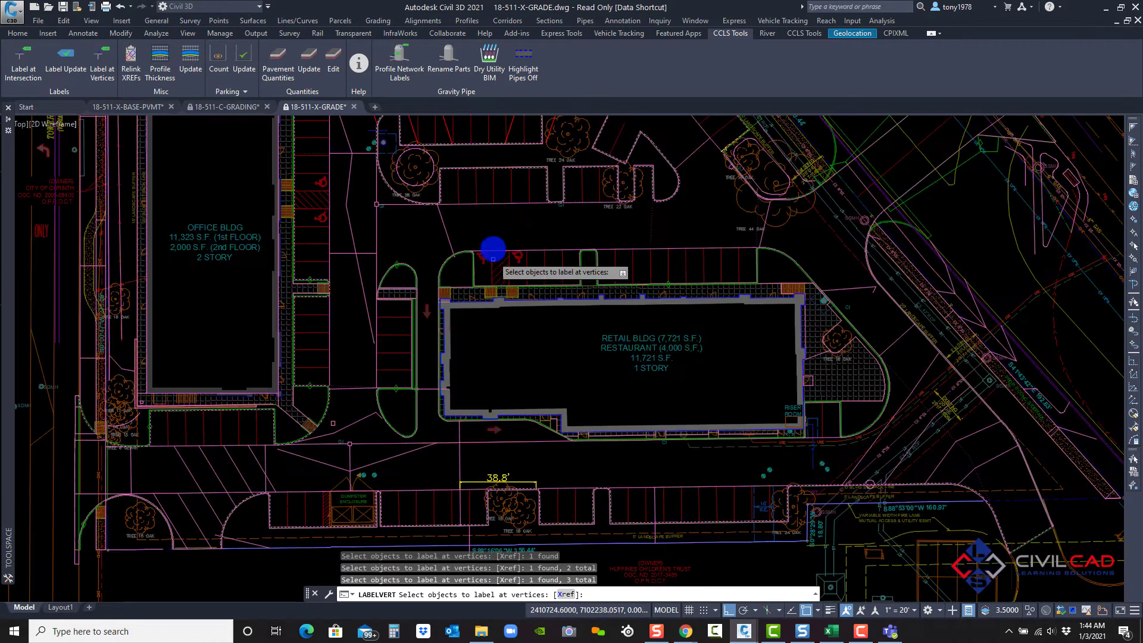
{"action": "right_click", "coordinate": [493, 250]}
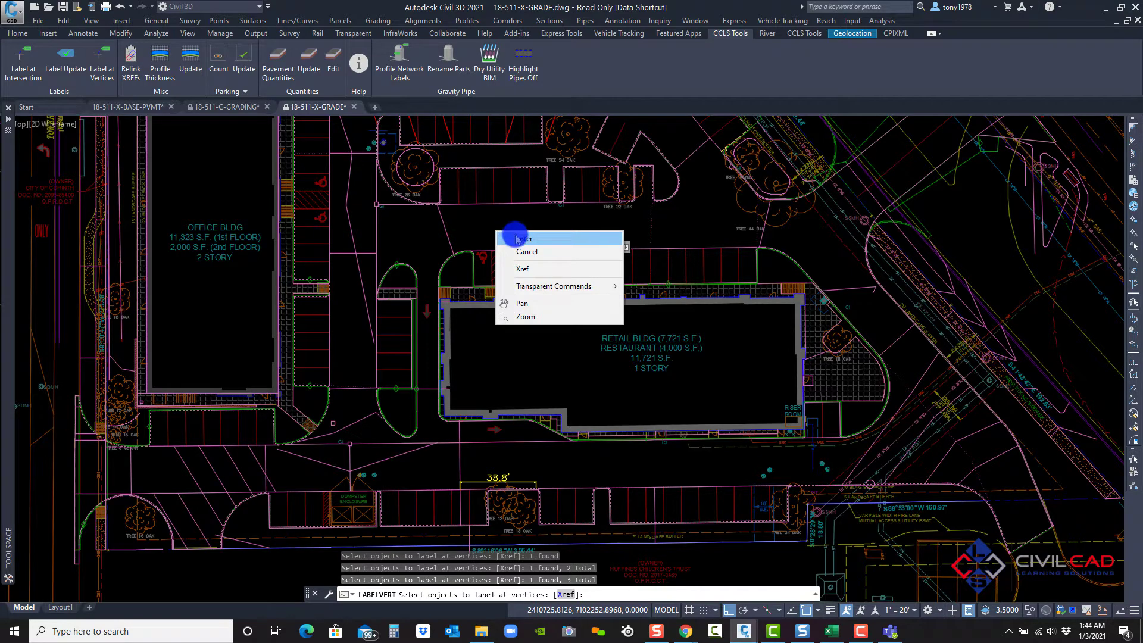
{"action": "left_click", "coordinate": [523, 239]}
{"action": "type", "text": "s"}
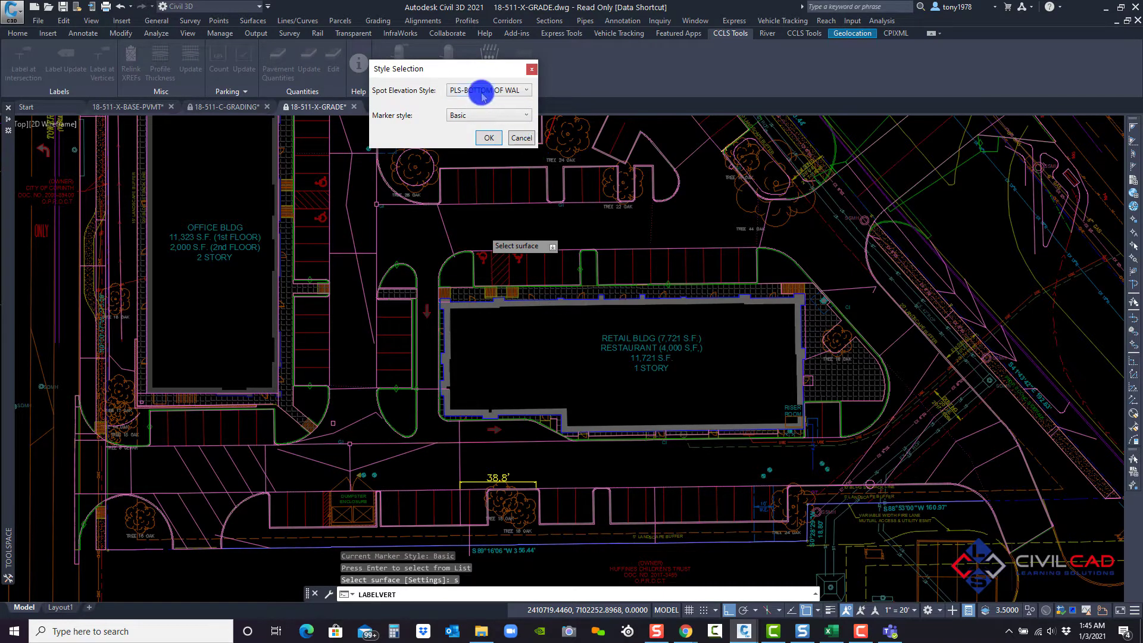
Set the PLS-TOP OF CURB-GUTTER spot elevation style with PLS-X marker and accept.
{"action": "left_click", "coordinate": [525, 89]}
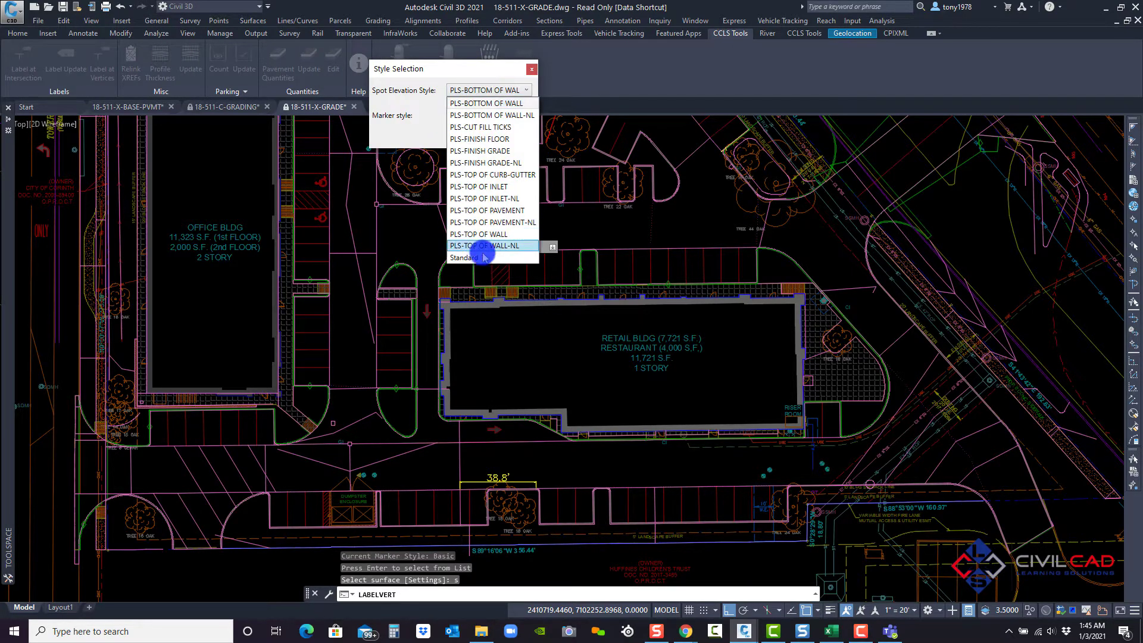
{"action": "mouse_move", "coordinate": [494, 233]}
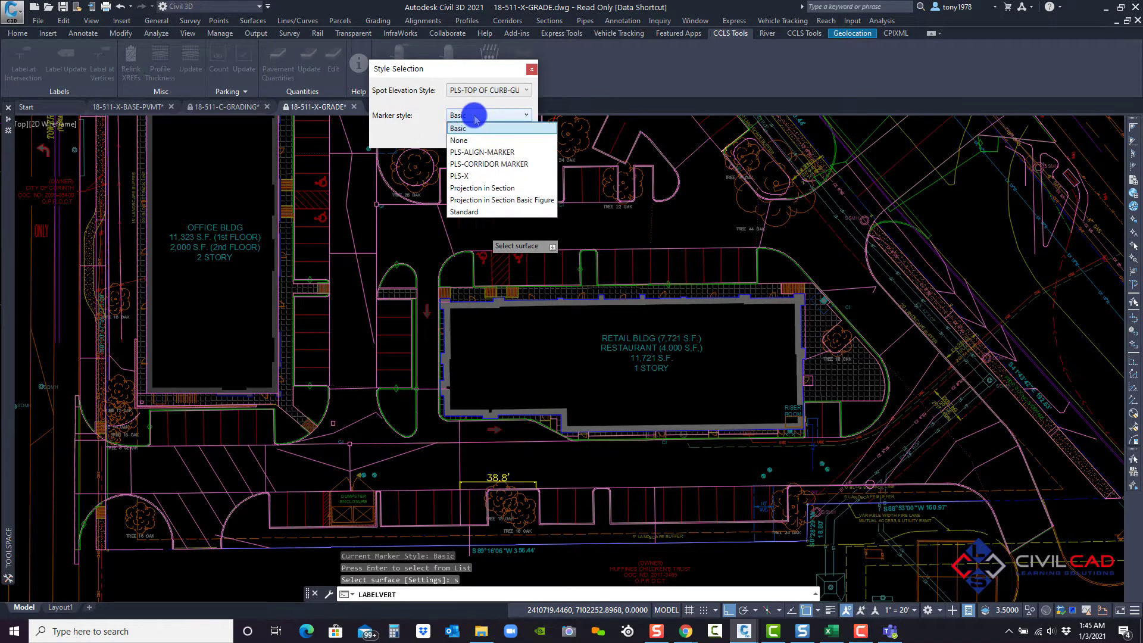
{"action": "left_click", "coordinate": [459, 176]}
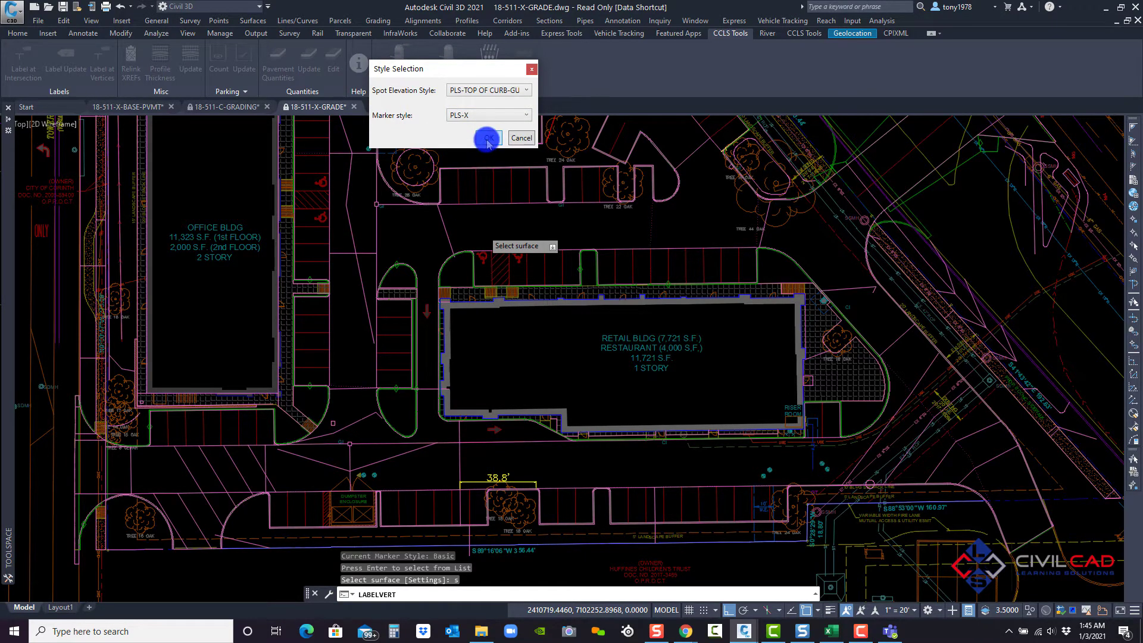
{"action": "left_click", "coordinate": [487, 138]}
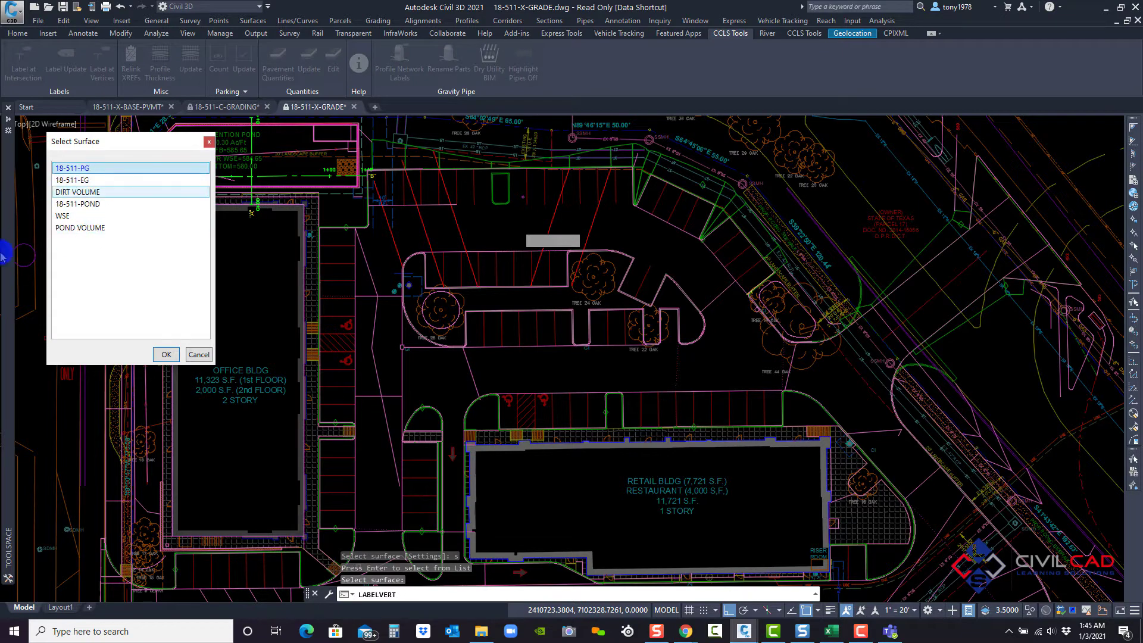
{"action": "left_click", "coordinate": [166, 354]}
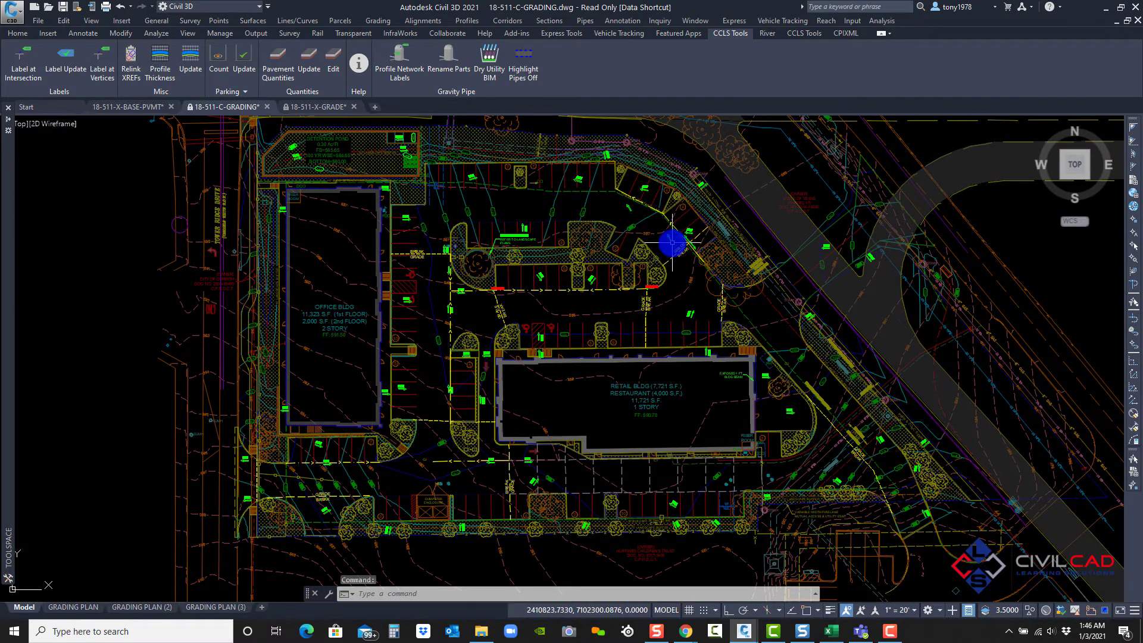
{"action": "mouse_move", "coordinate": [671, 243]}
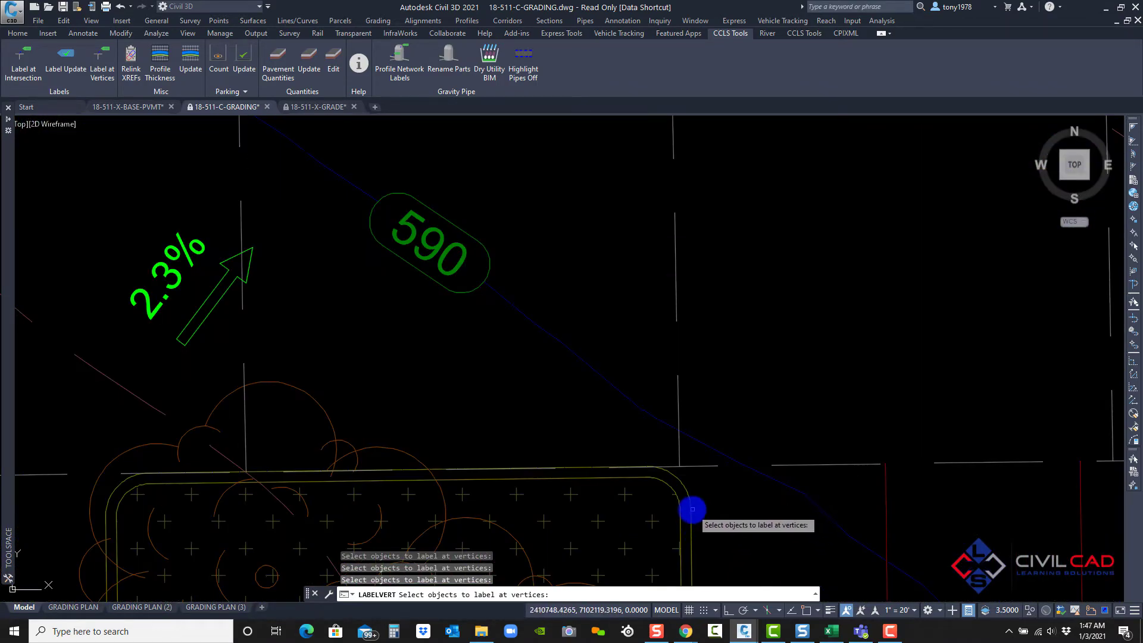
Zoom in on the curb polylines beside the retail building in 18-511-C-GRADING.
{"action": "scroll", "scroll_direction": "down", "scroll_amount": 3}
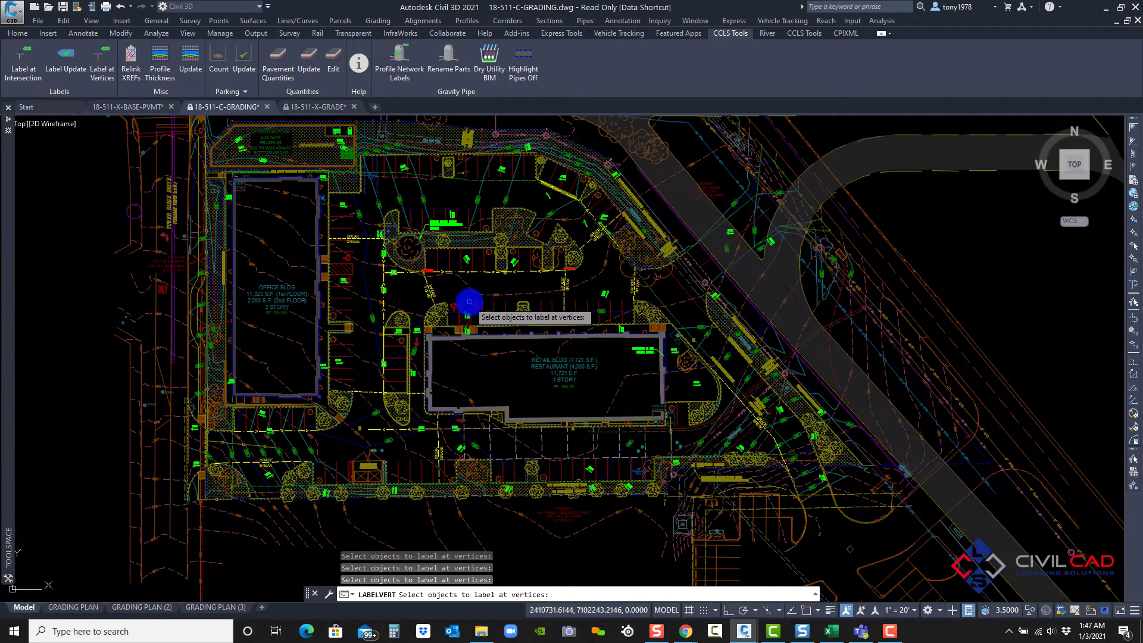
Finish selecting, then choose P-TOP OF CURB-GUTTER style with PLS-X marker and accept.
{"action": "left_click", "coordinate": [452, 287]}
{"action": "type", "text": "s"}
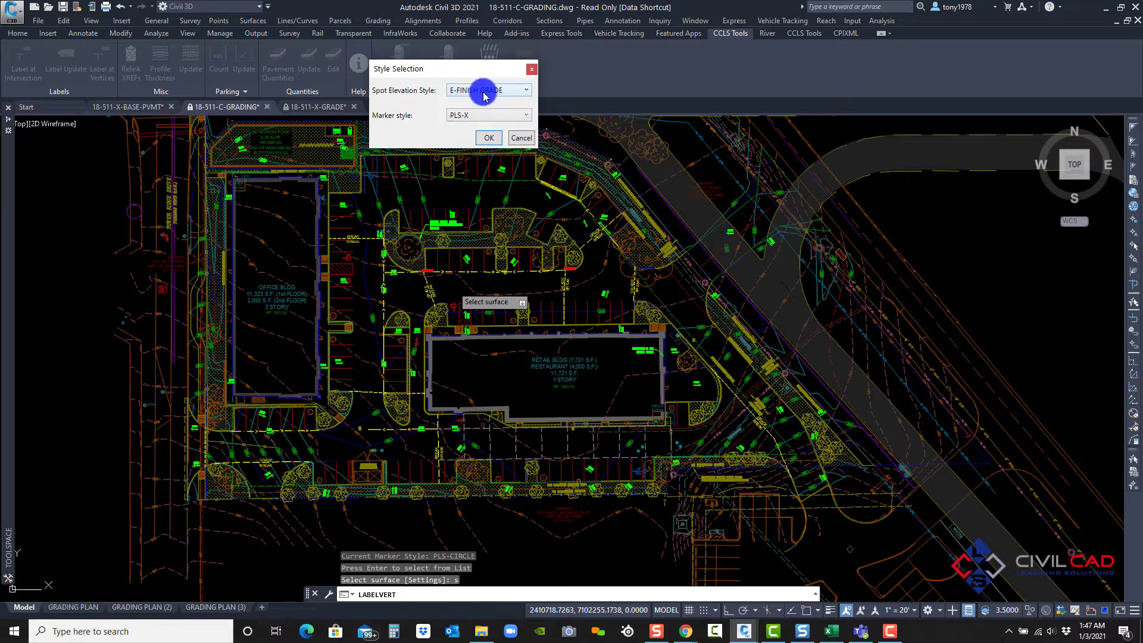
{"action": "left_click", "coordinate": [526, 90]}
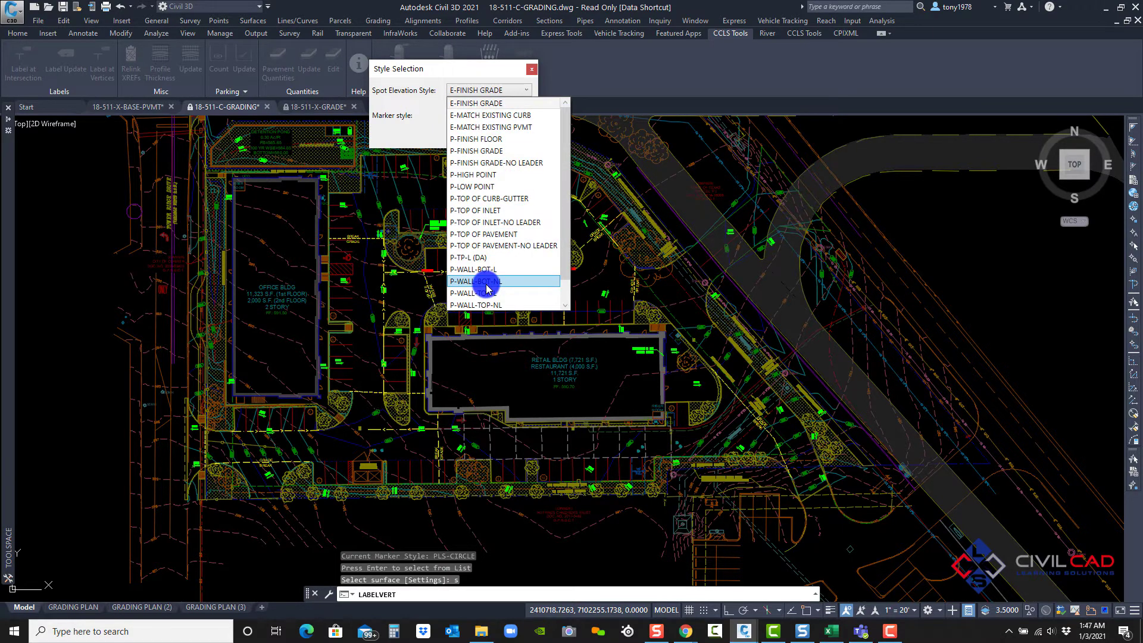
{"action": "left_click", "coordinate": [490, 199]}
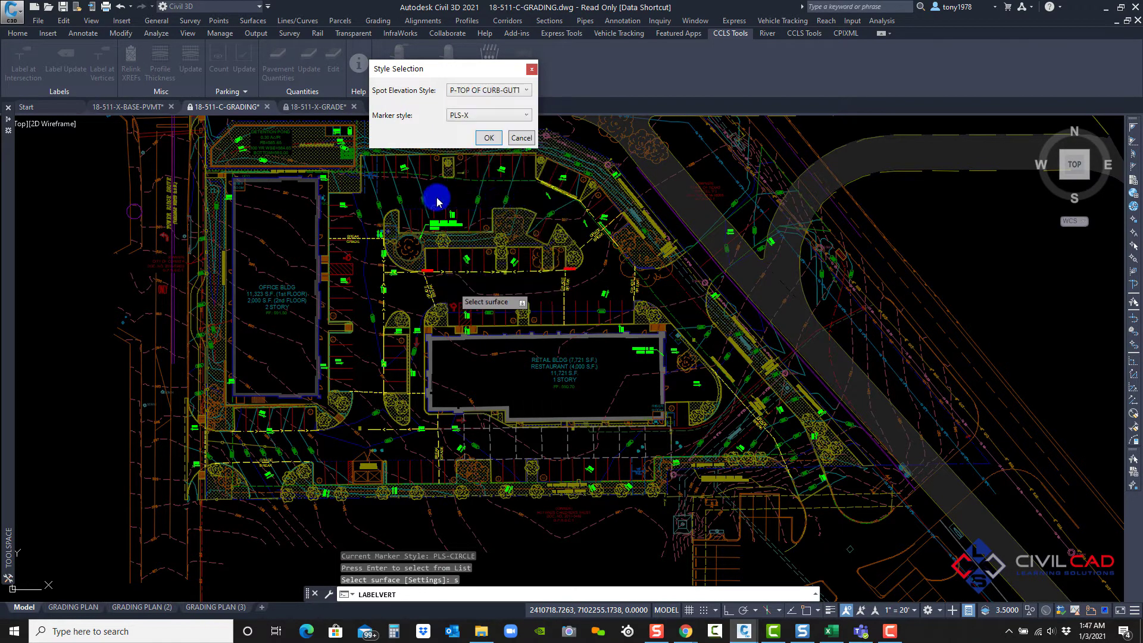
{"action": "left_click", "coordinate": [488, 137]}
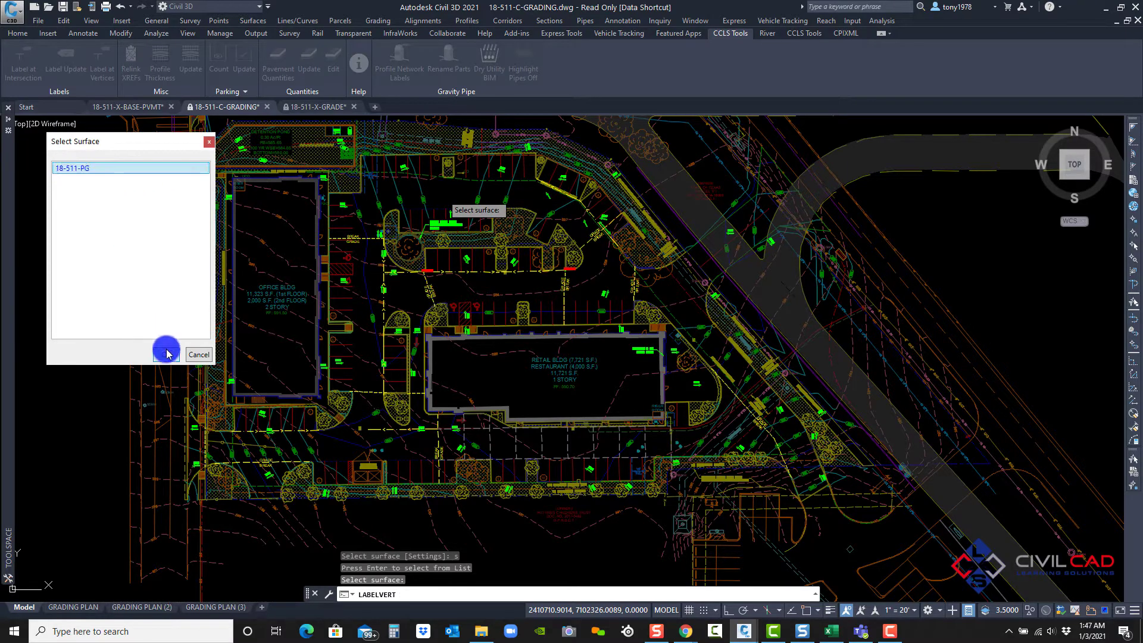
Use surface 18-511-PG to place TC and G labels at curb vertices.
{"action": "left_click", "coordinate": [197, 354]}
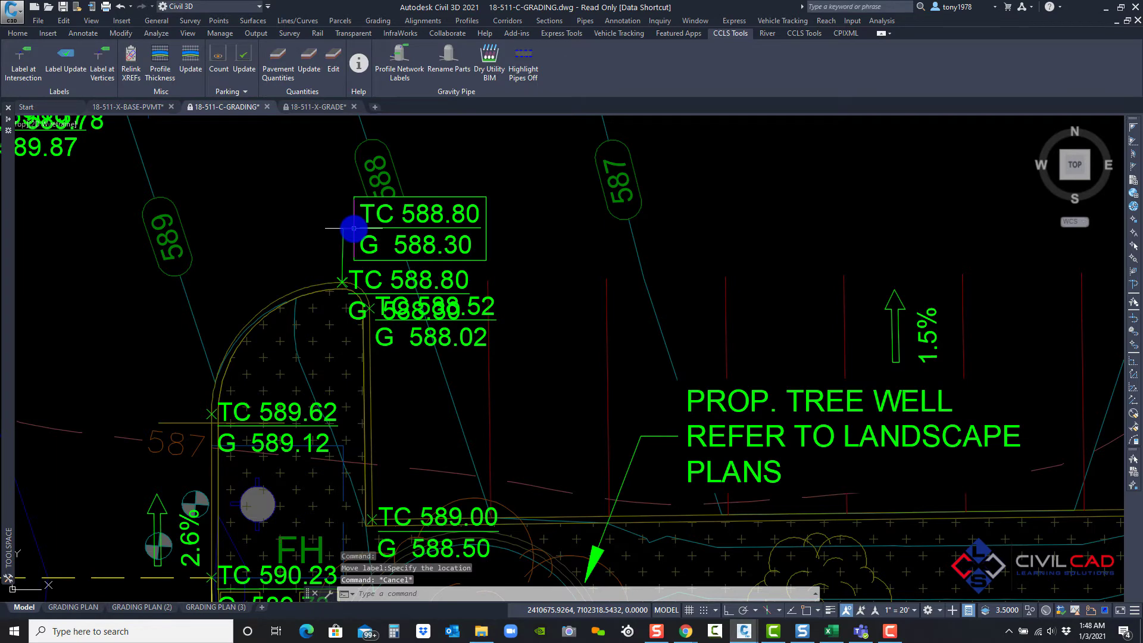
{"action": "mouse_move", "coordinate": [503, 263]}
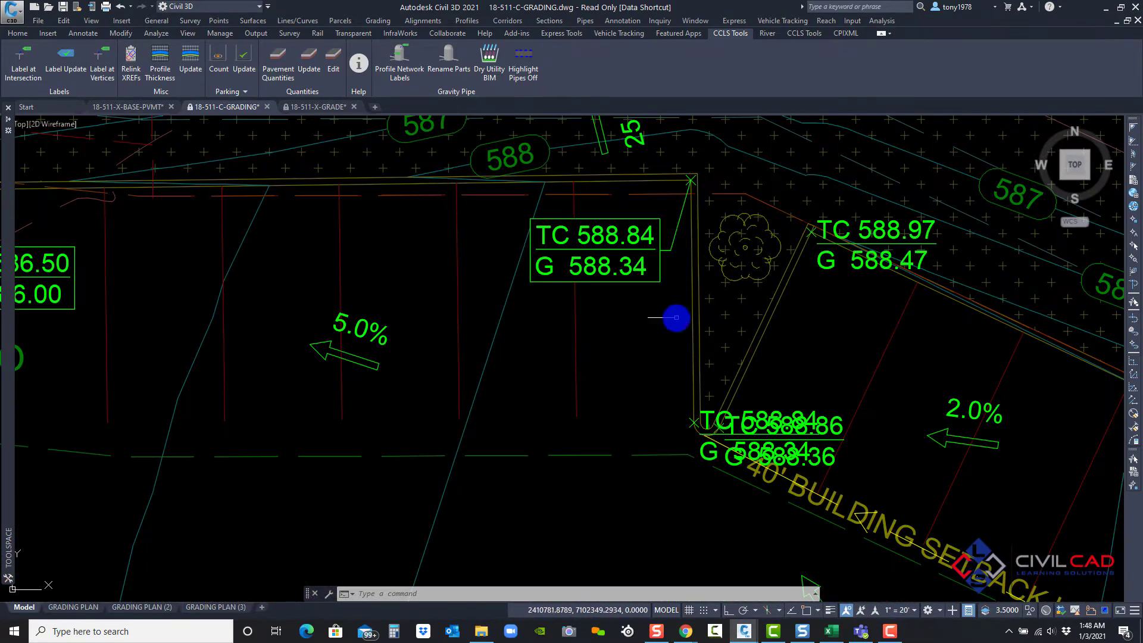
{"action": "mouse_move", "coordinate": [779, 248]}
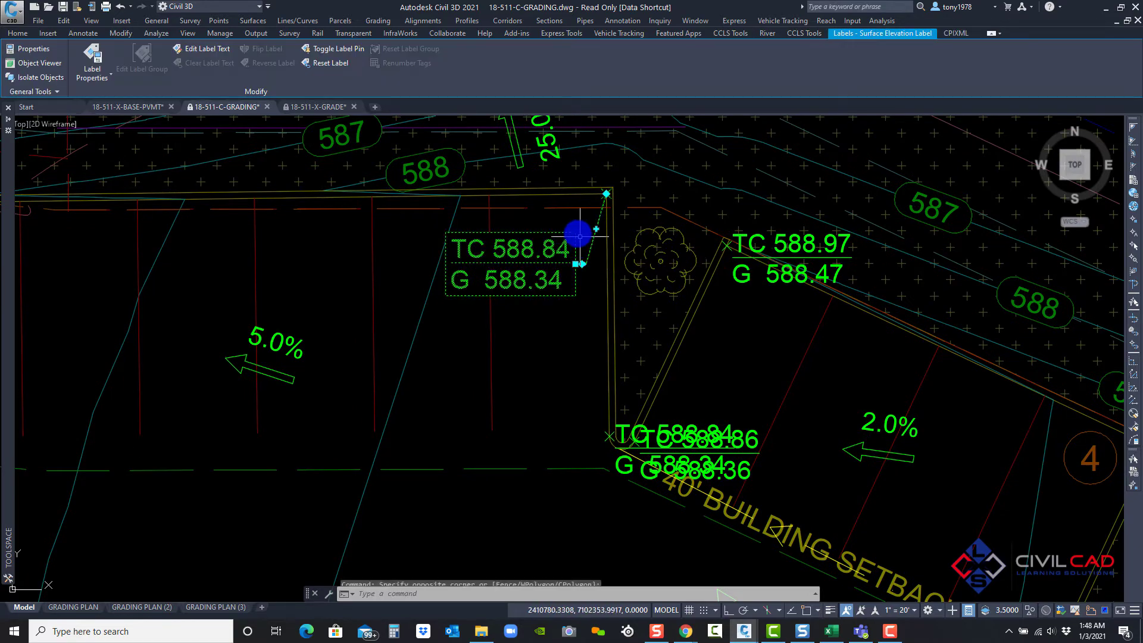
{"action": "scroll", "scroll_direction": "down", "scroll_amount": 3}
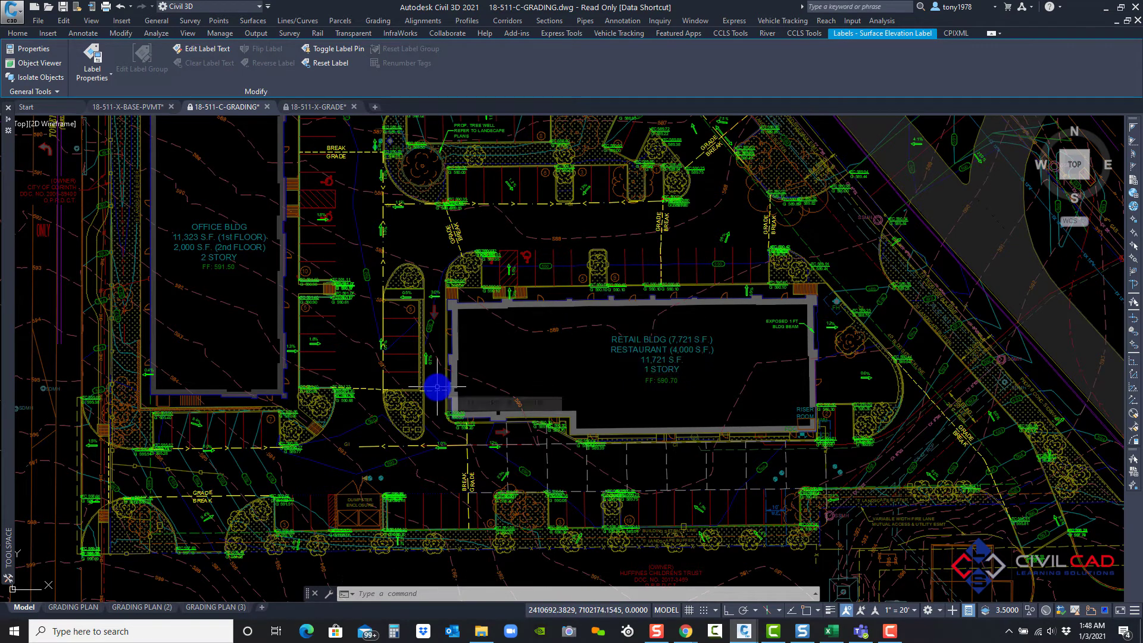
{"action": "mouse_move", "coordinate": [436, 387]}
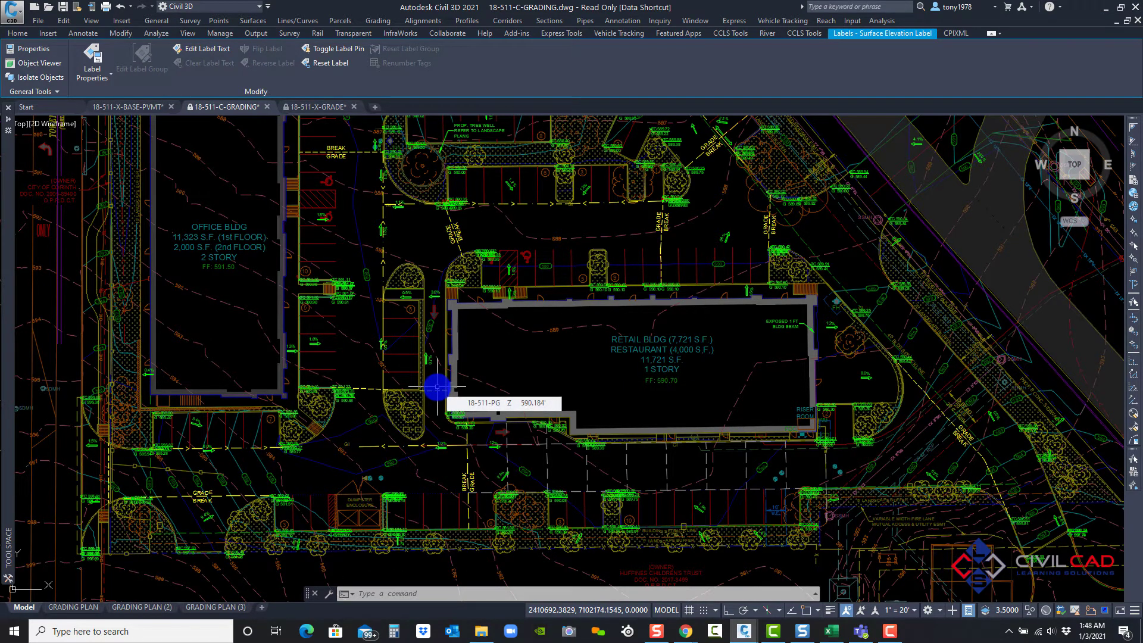
{"action": "mouse_move", "coordinate": [496, 334]}
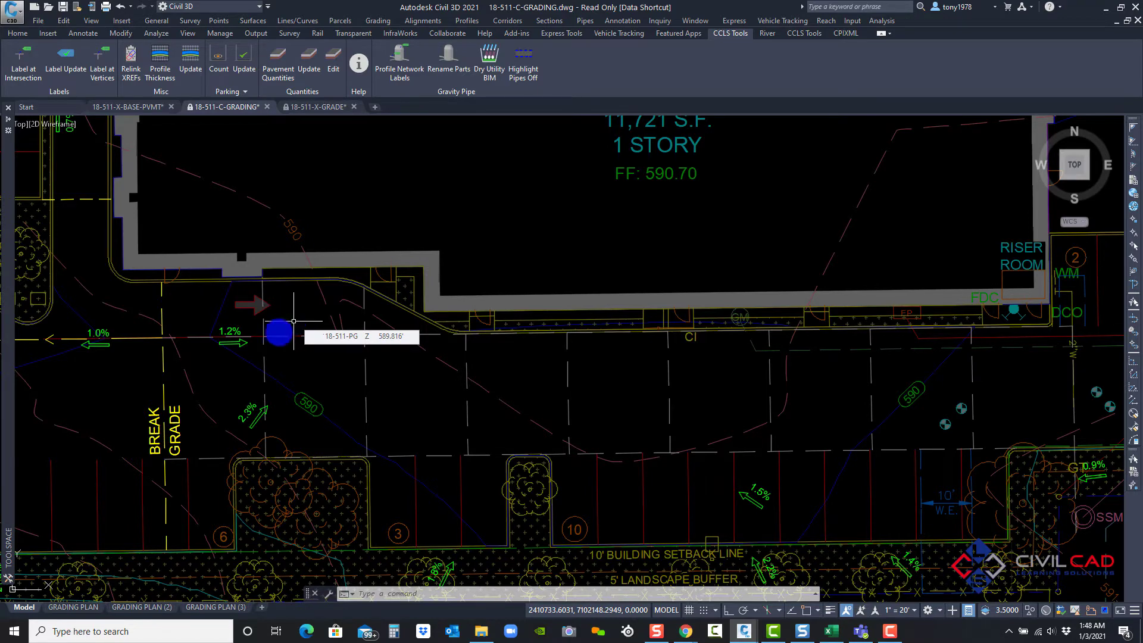
Run Label at Intersection and select the grade break polylines.
{"action": "left_click", "coordinate": [329, 329]}
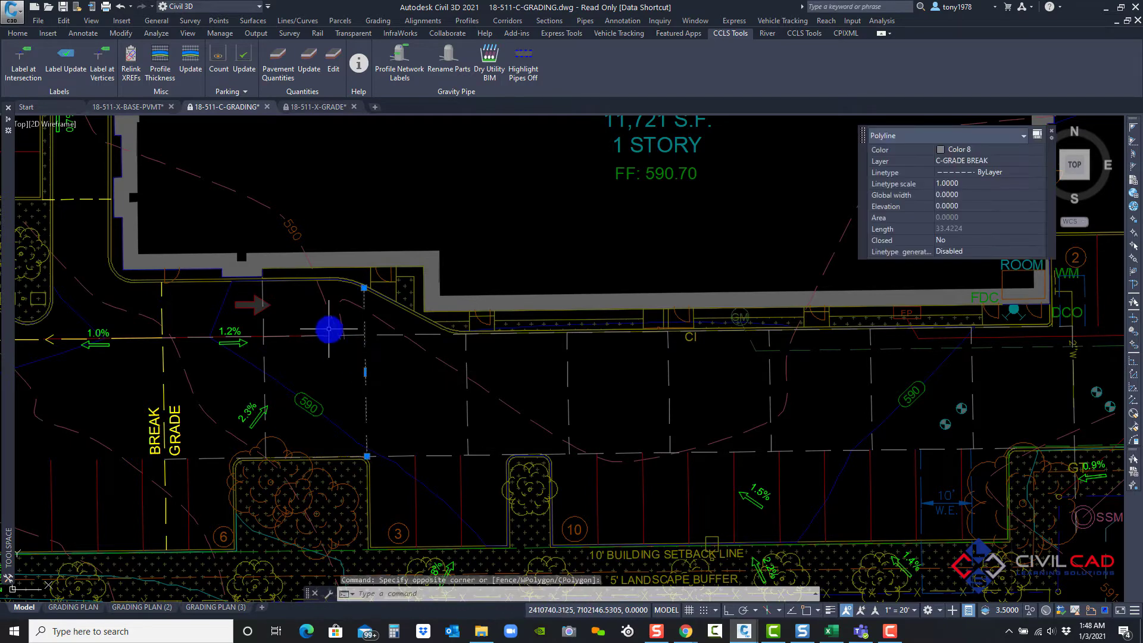
{"action": "left_click", "coordinate": [383, 339]}
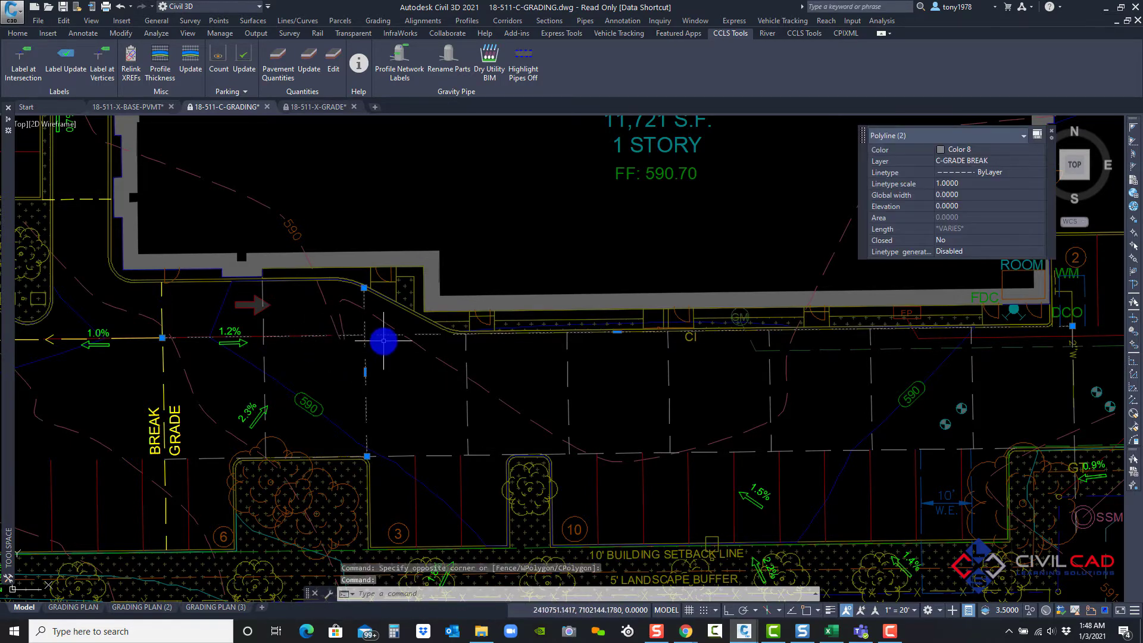
{"action": "mouse_move", "coordinate": [570, 400]}
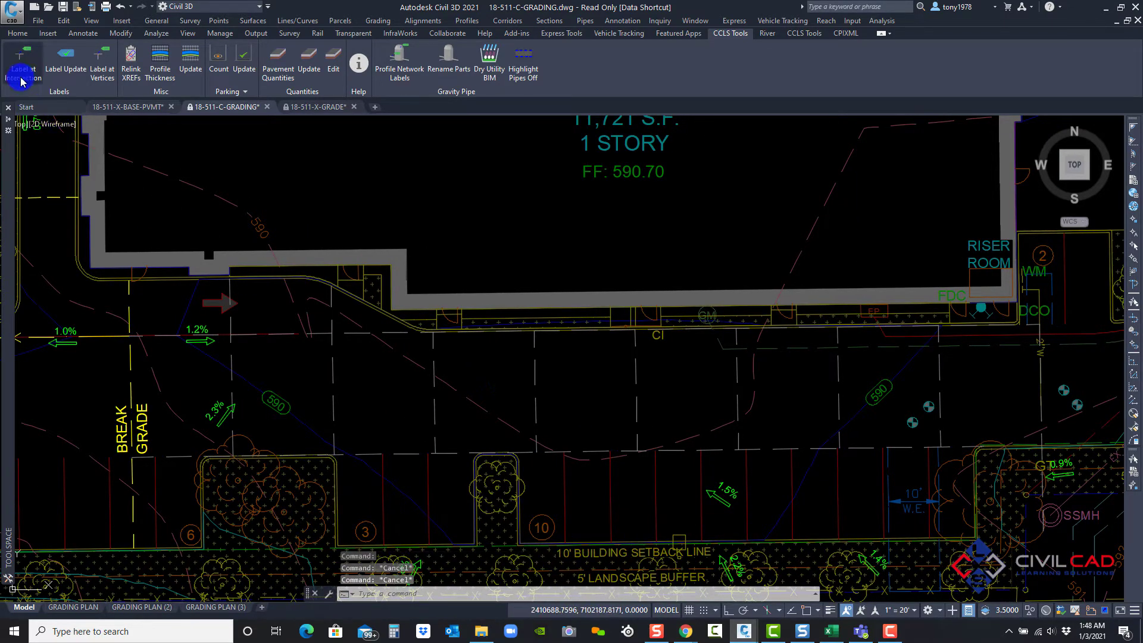
{"action": "left_click", "coordinate": [23, 72]}
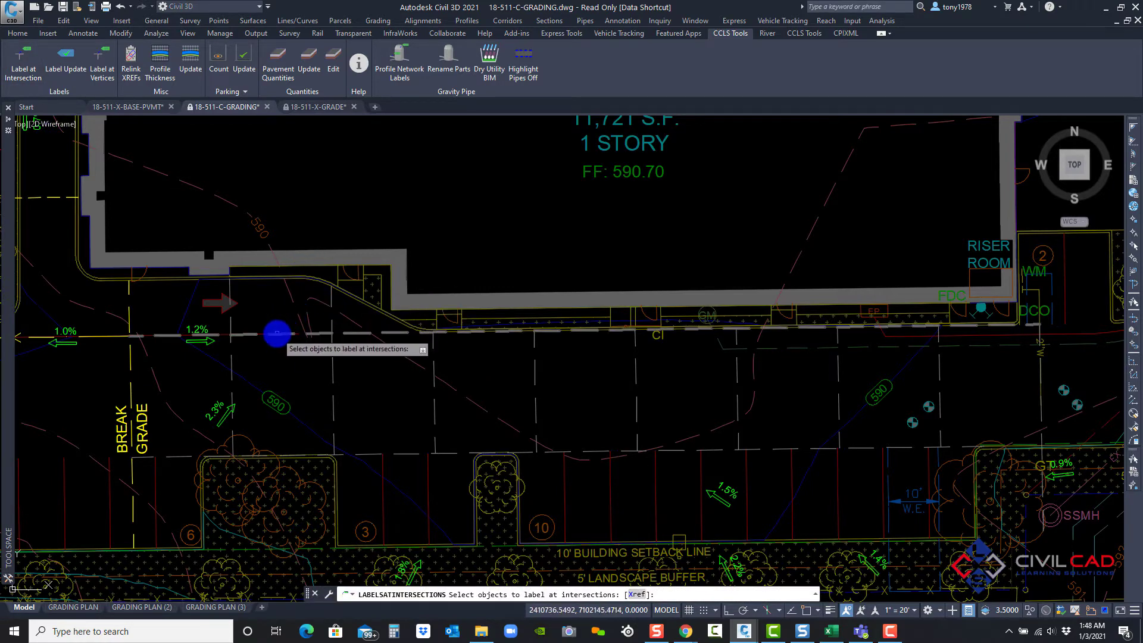
{"action": "left_click", "coordinate": [232, 358]}
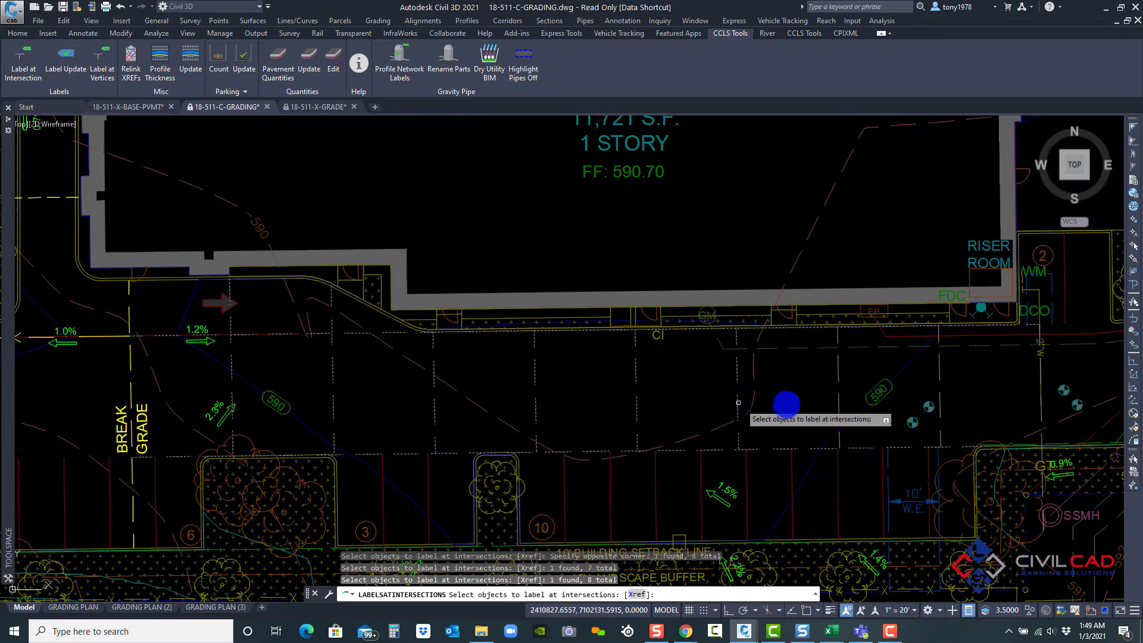
{"action": "mouse_move", "coordinate": [941, 375]}
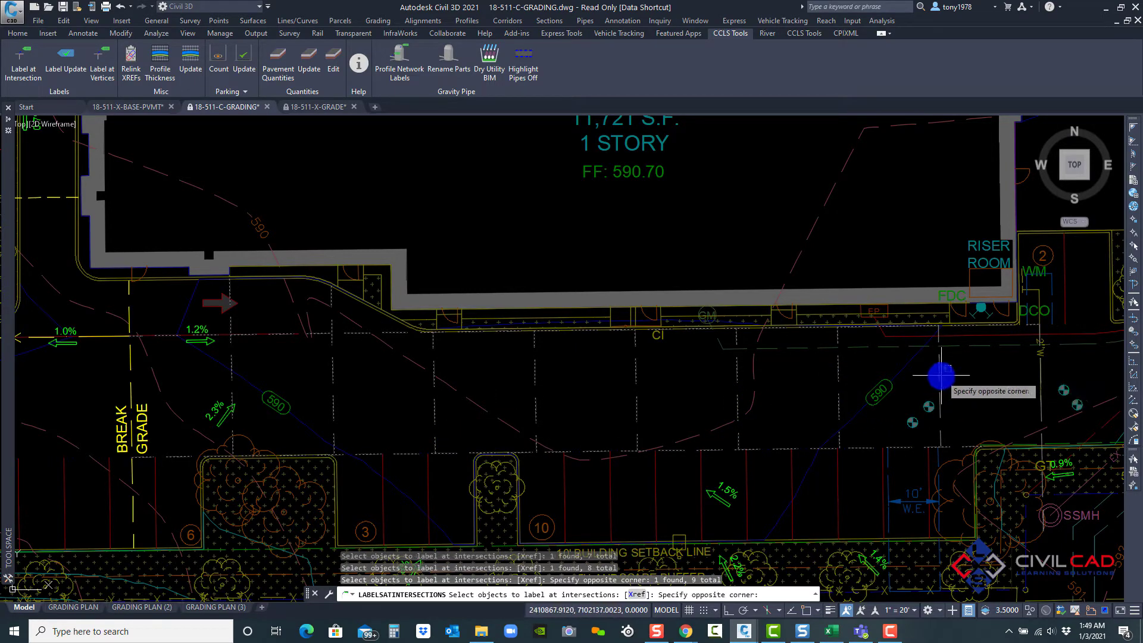
{"action": "left_click", "coordinate": [489, 379]}
{"action": "type", "text": "s"}
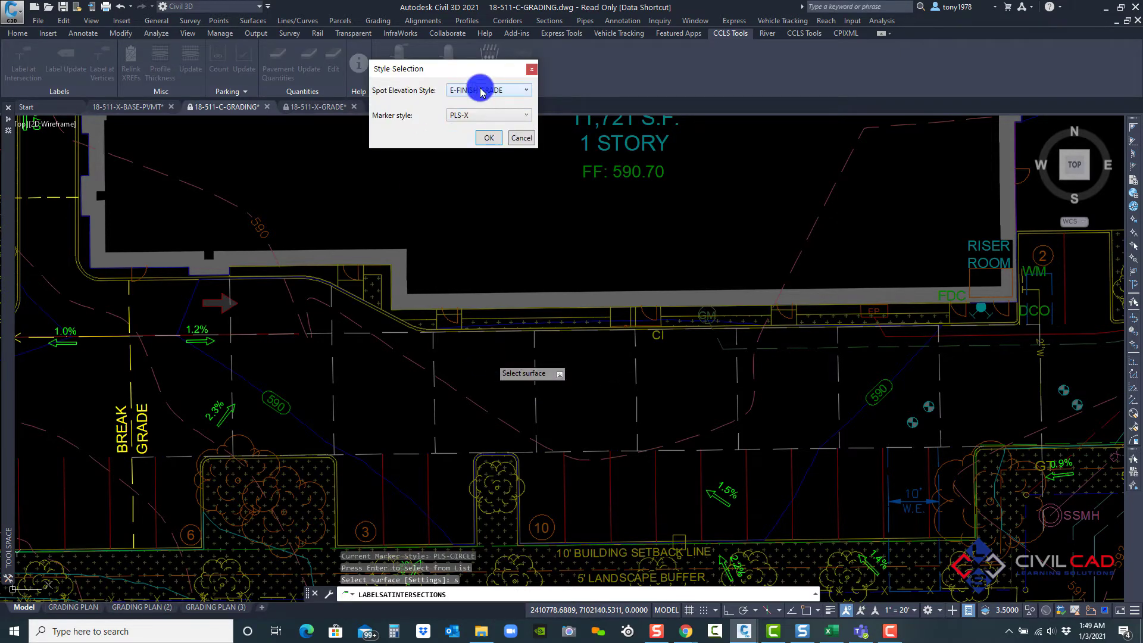
Choose the spot elevation label style and surface 18-511-PG for the TP labels.
{"action": "left_click", "coordinate": [524, 90]}
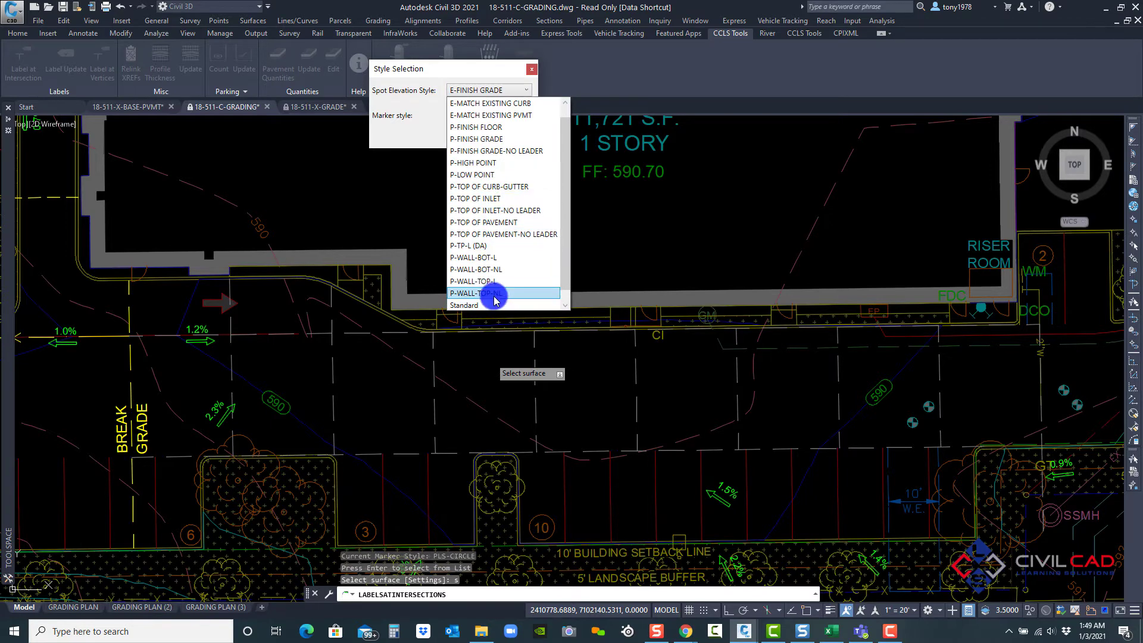
{"action": "left_click", "coordinate": [494, 293]}
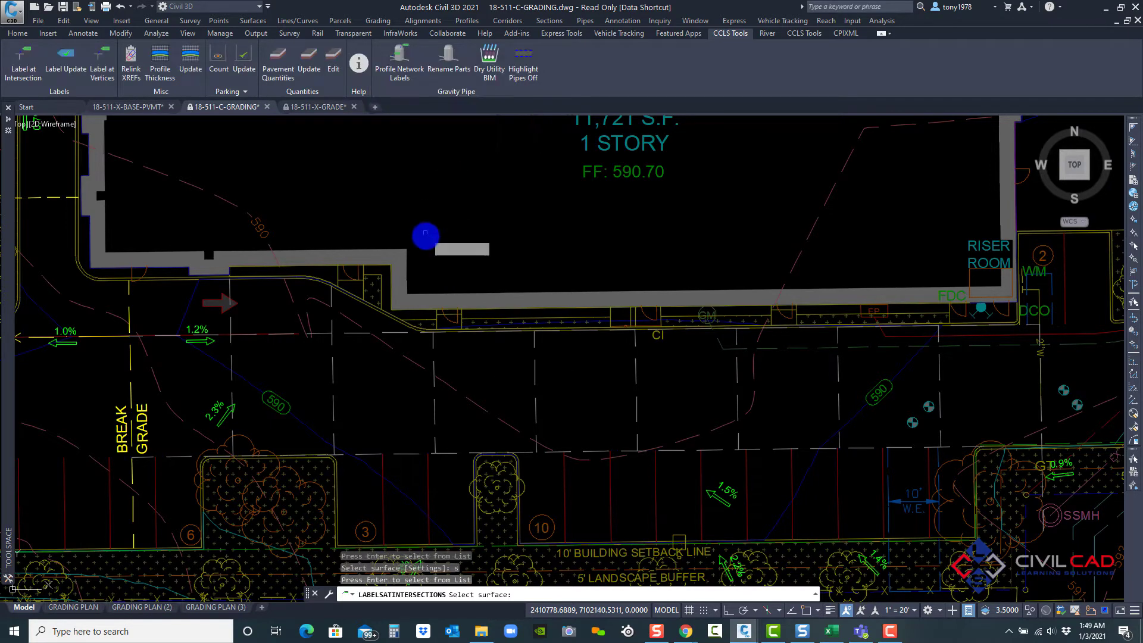
{"action": "mouse_move", "coordinate": [376, 360]}
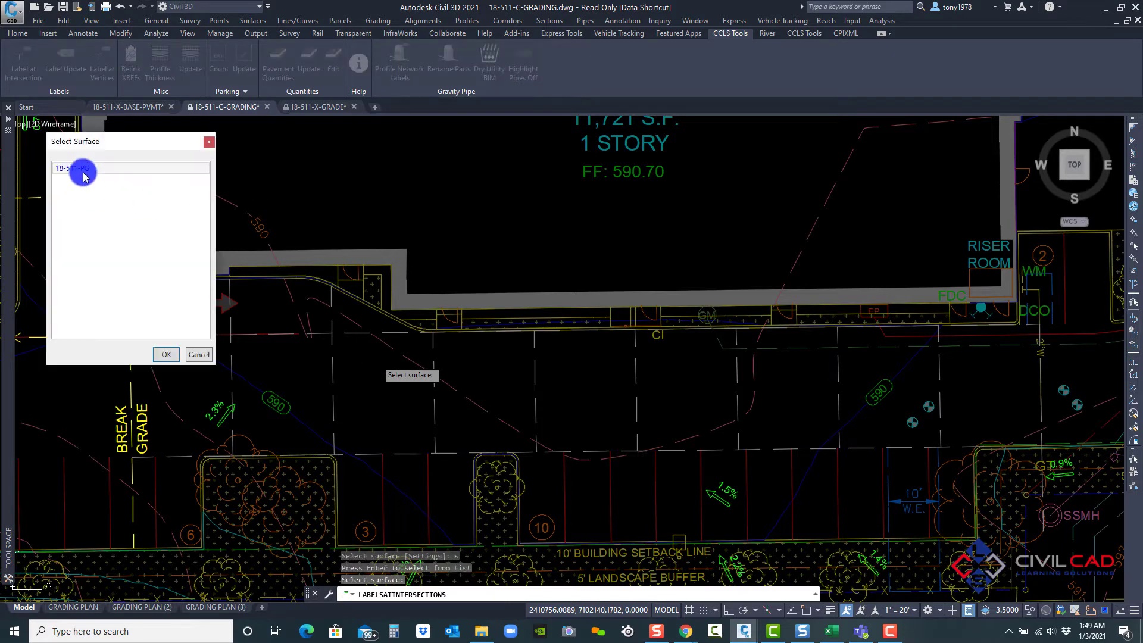
{"action": "left_click", "coordinate": [166, 354]}
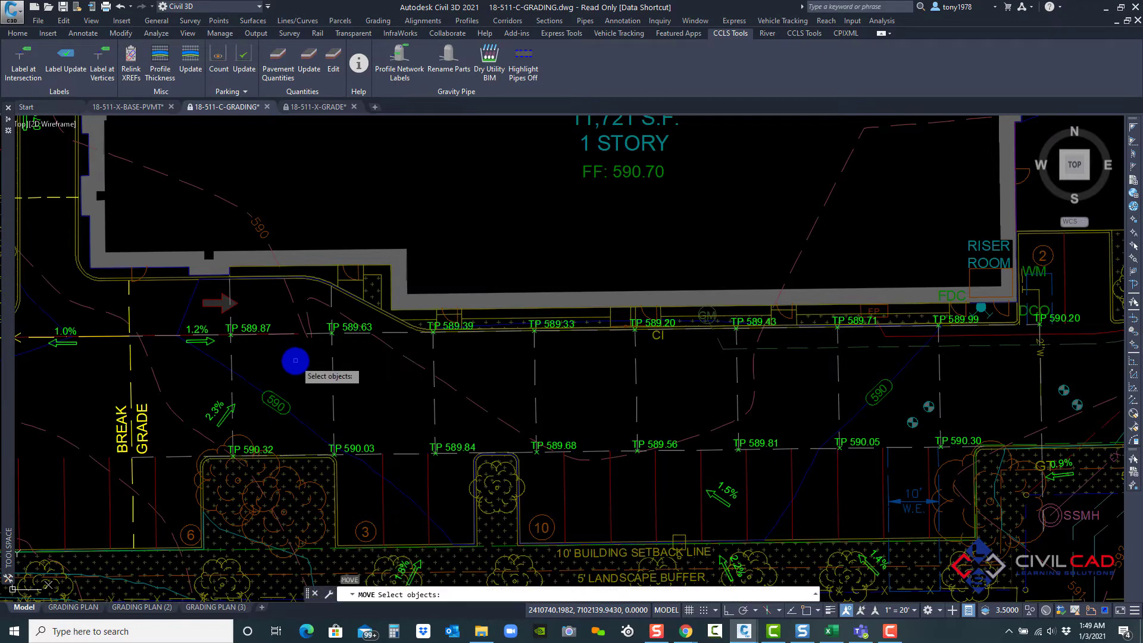
Move the joint line near the riser room at the east end of the rows.
{"action": "left_click", "coordinate": [883, 366]}
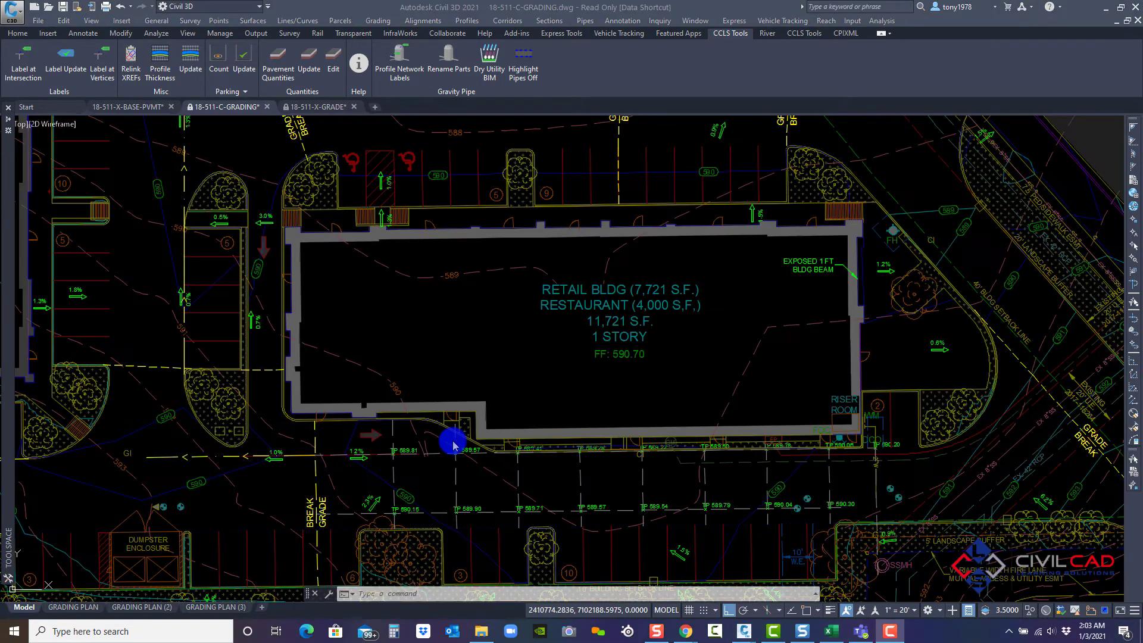
{"action": "mouse_move", "coordinate": [434, 321]}
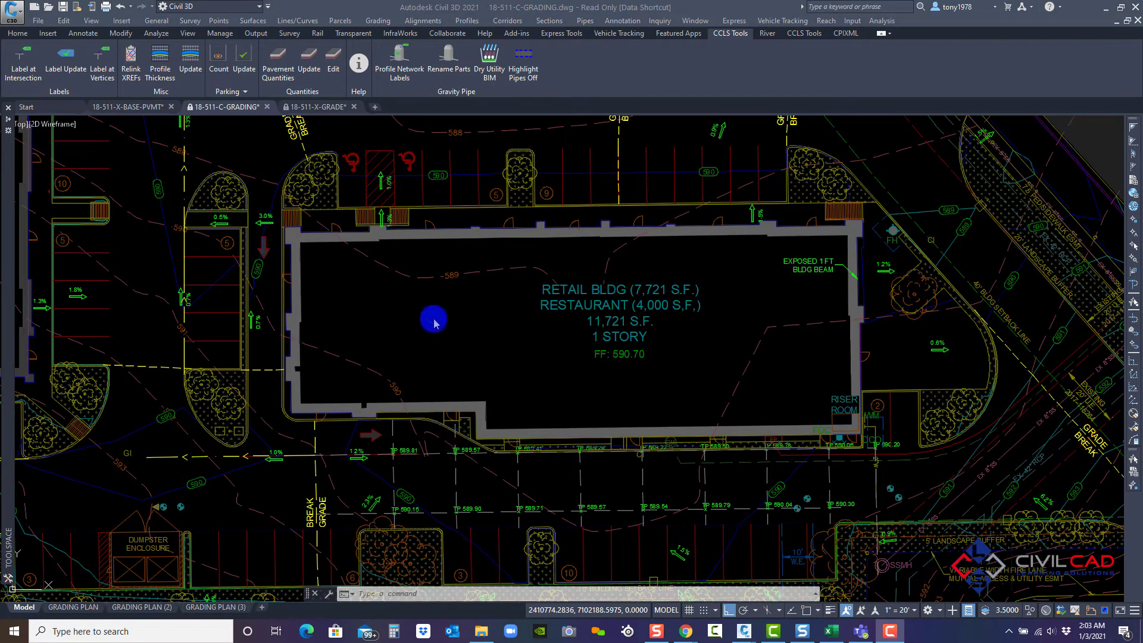
{"action": "mouse_move", "coordinate": [410, 421]}
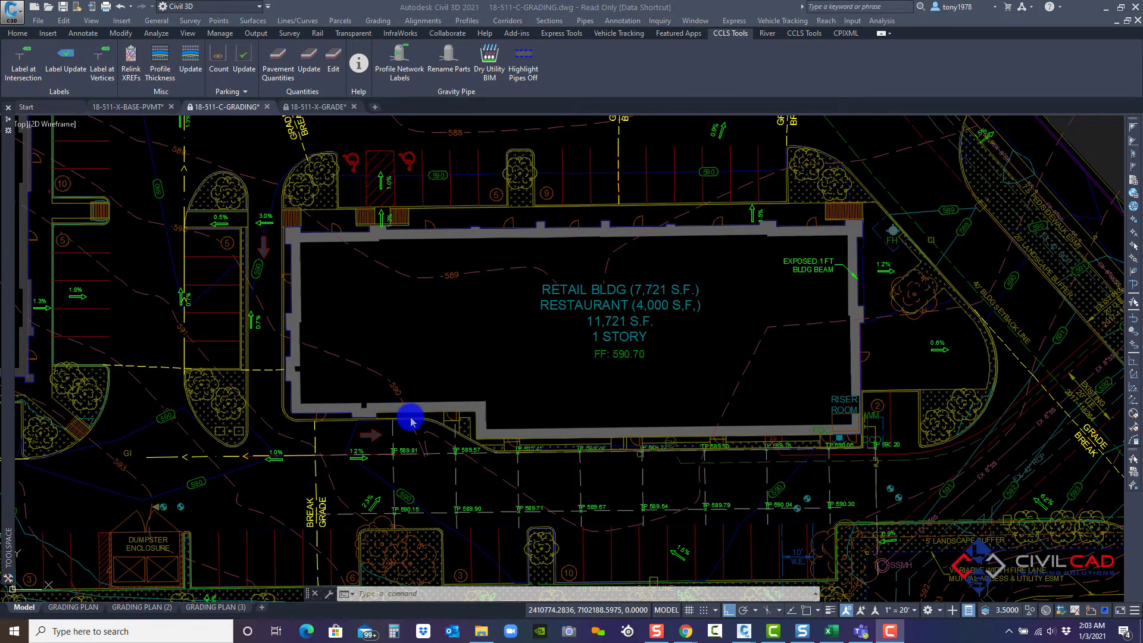
{"action": "mouse_move", "coordinate": [472, 340]}
{"action": "type", "text": "M"}
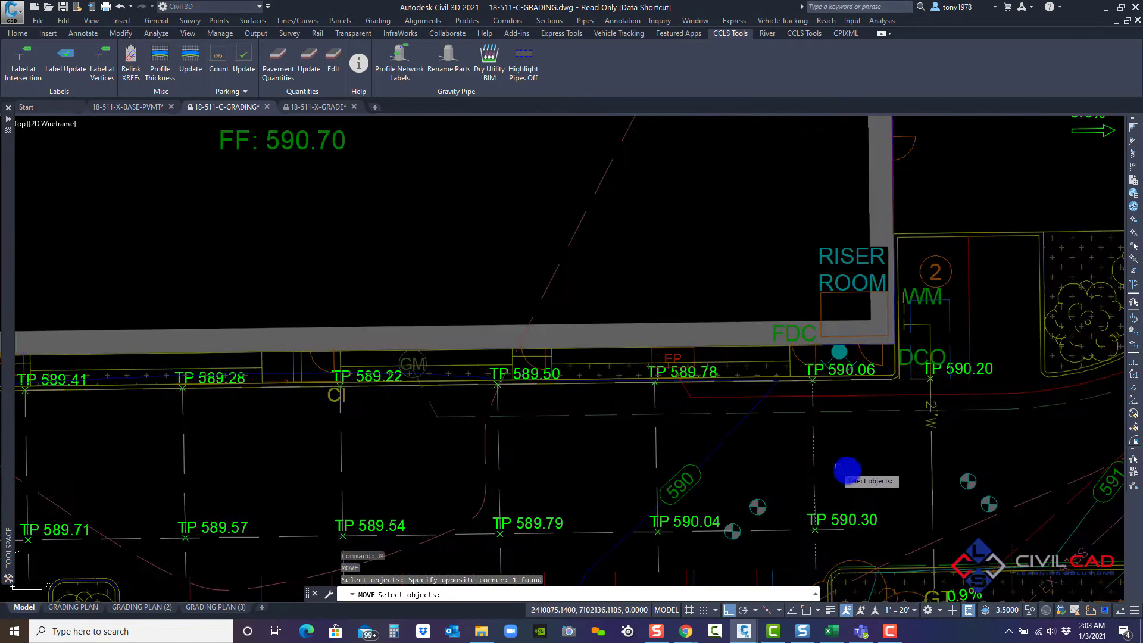
{"action": "mouse_move", "coordinate": [915, 516]}
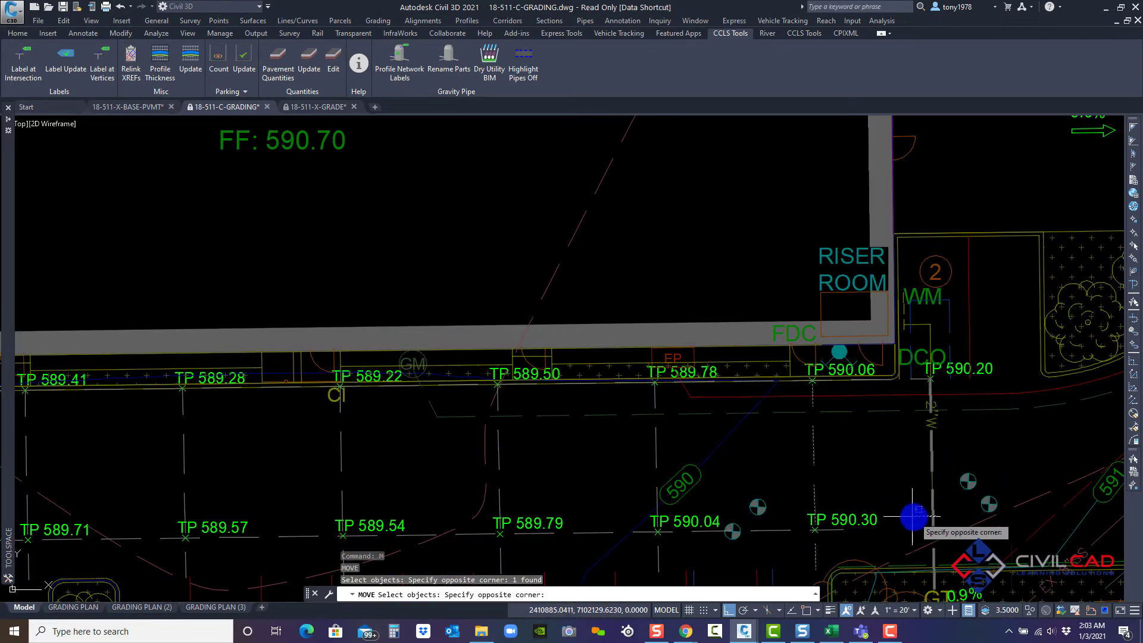
{"action": "left_click", "coordinate": [494, 452]}
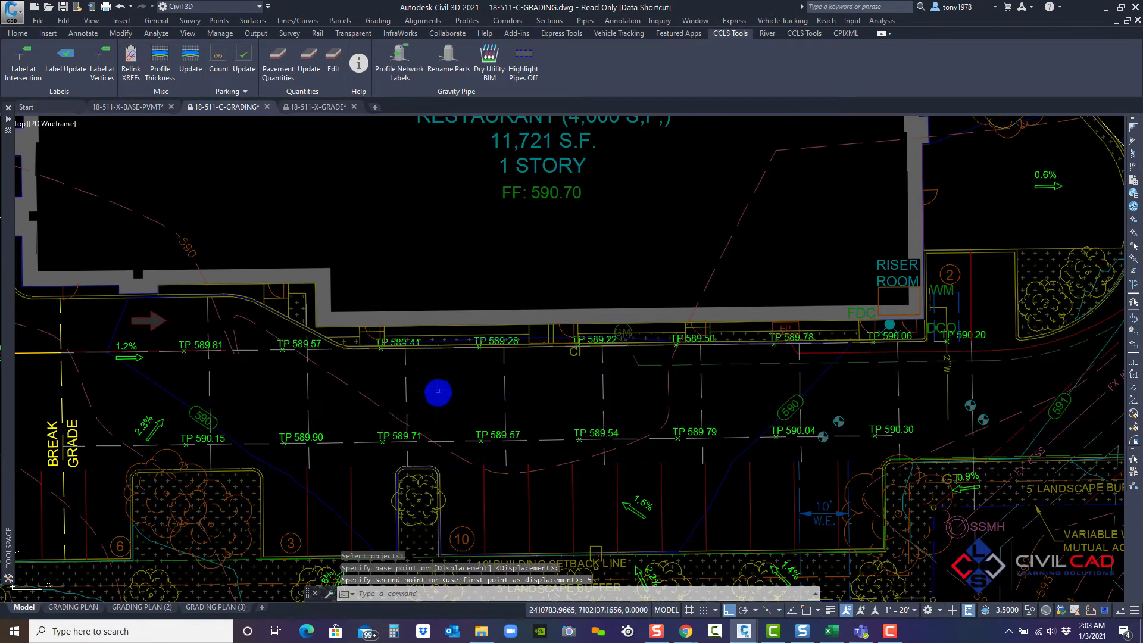
{"action": "mouse_move", "coordinate": [448, 440]}
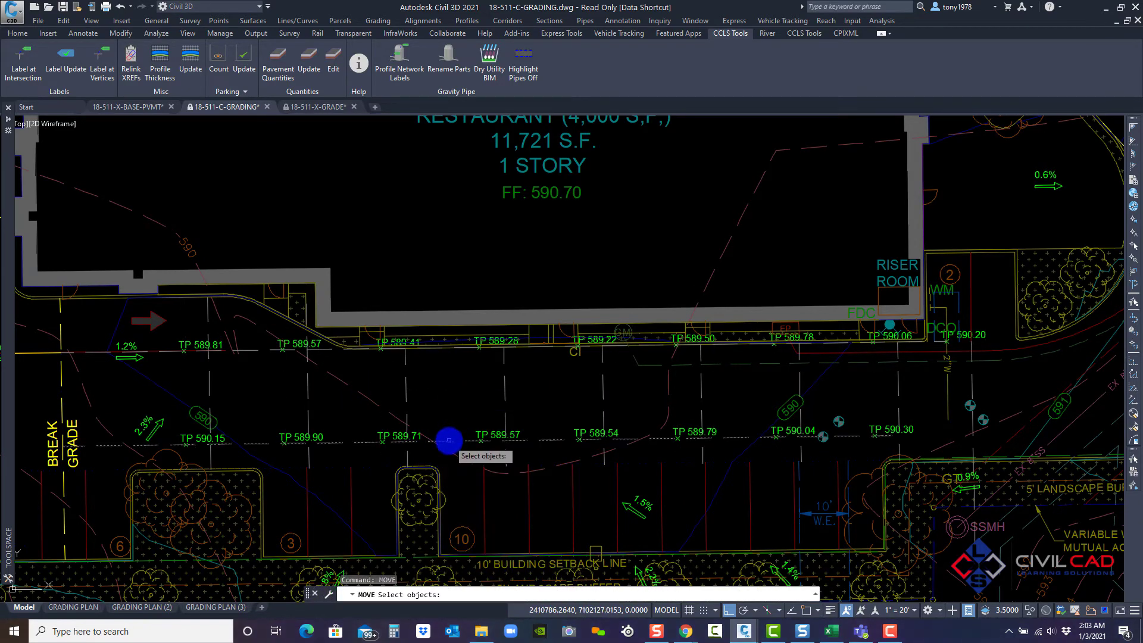
Move two joint lines, then delete orphaned labels so TP values update.
{"action": "left_click", "coordinate": [447, 441]}
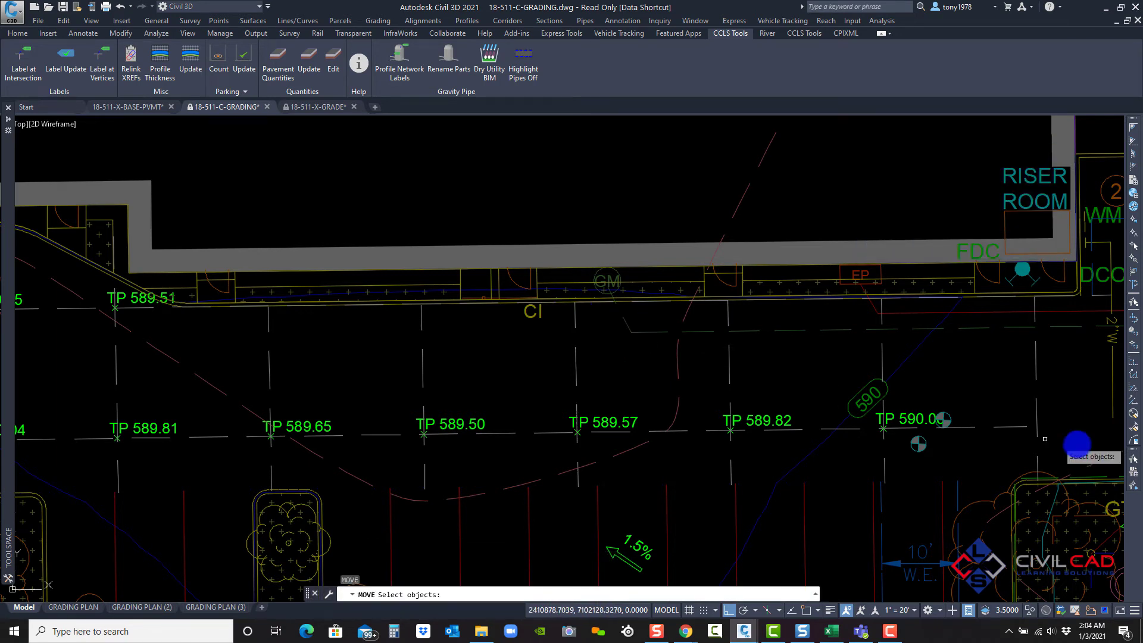
{"action": "left_click", "coordinate": [749, 353]}
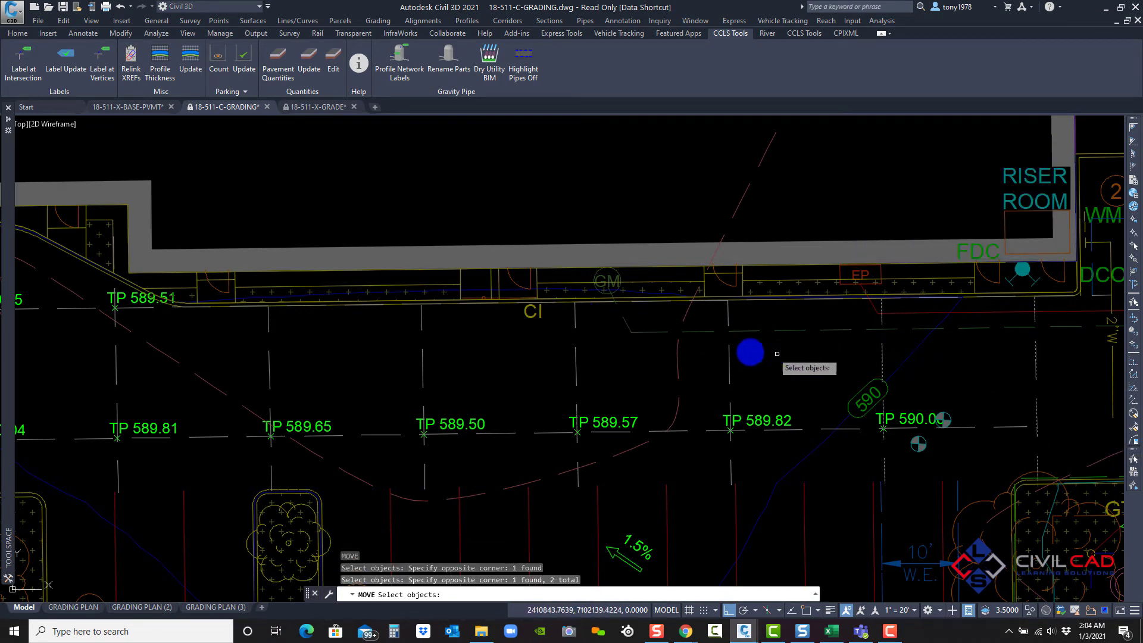
{"action": "mouse_move", "coordinate": [230, 374]}
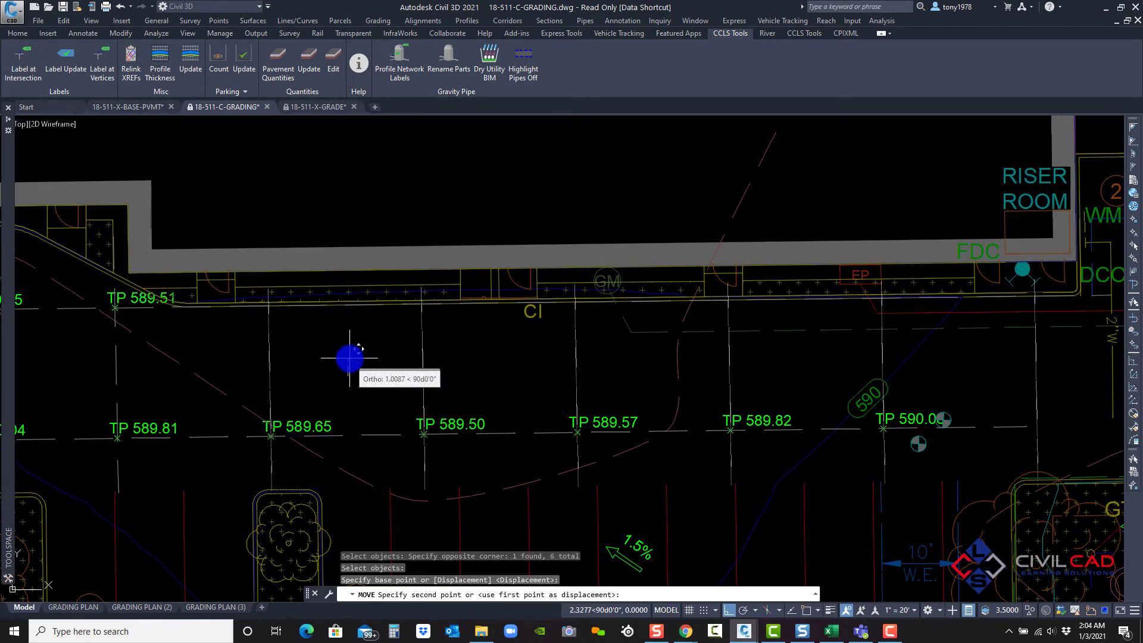
{"action": "key", "text": "Escape"}
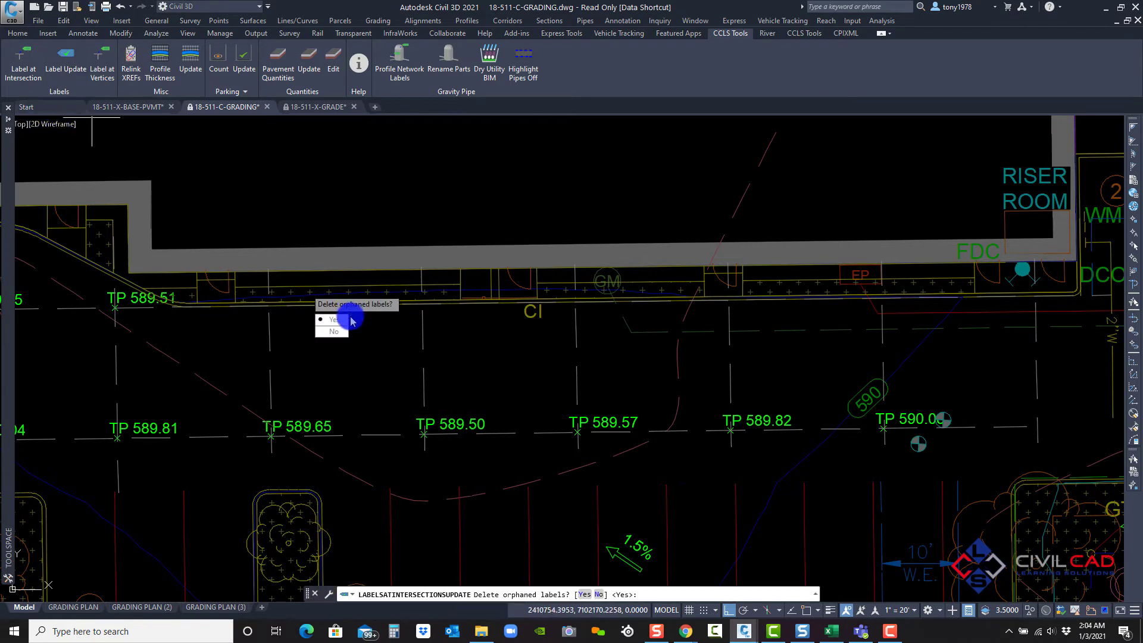
{"action": "left_click", "coordinate": [333, 320]}
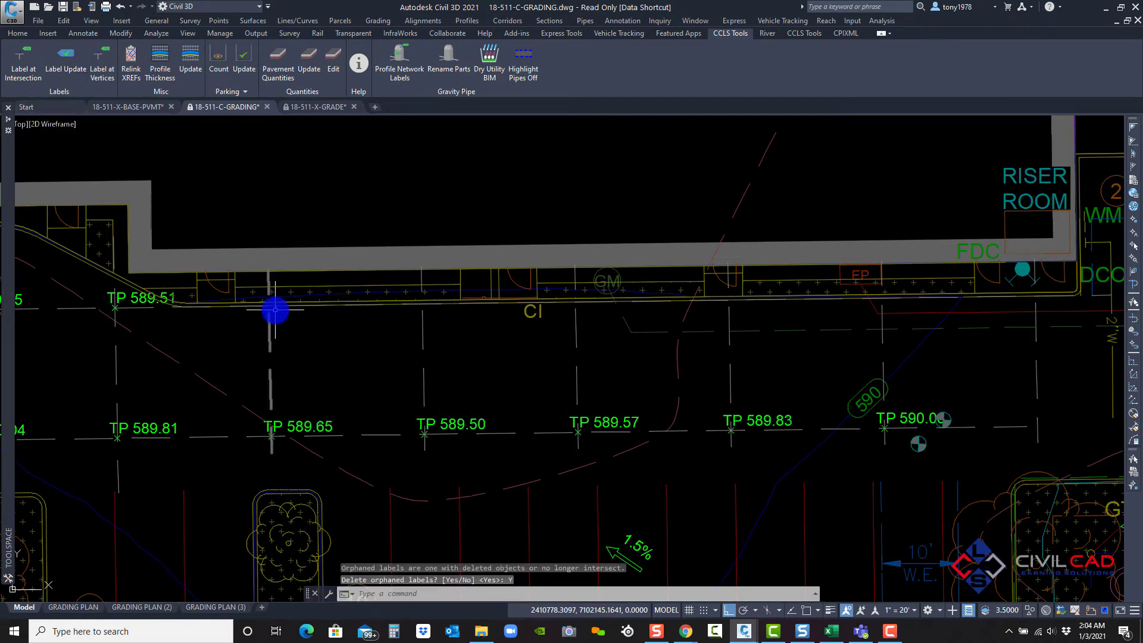
{"action": "mouse_move", "coordinate": [452, 314]}
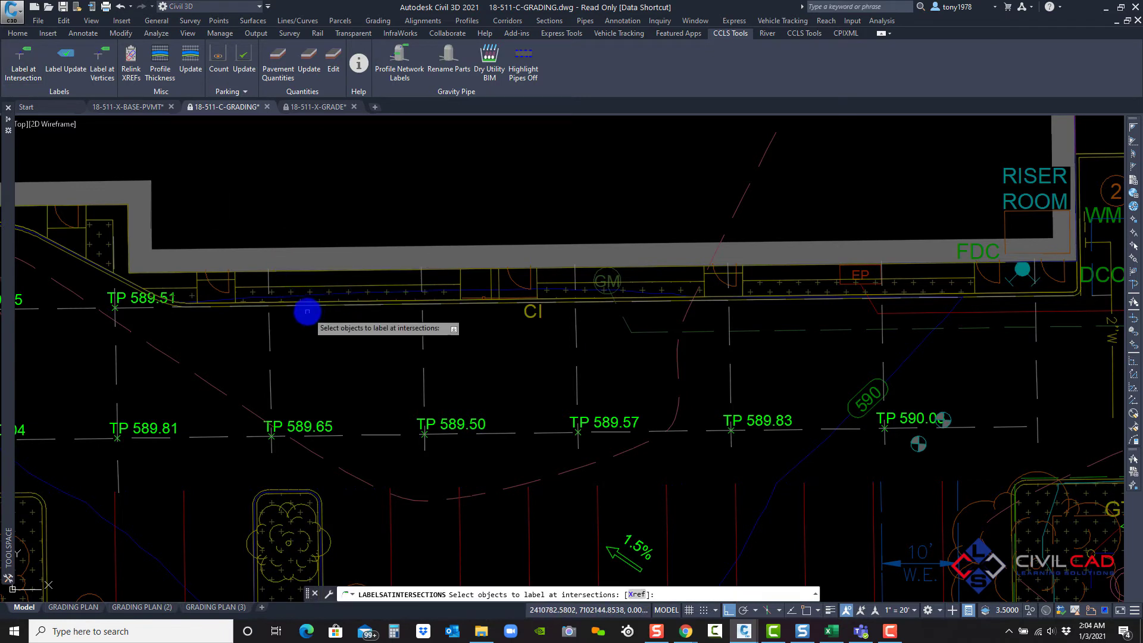
Label the top row of intersections with P-TOP OF PAVEMENT from surface 18-511-PG.
{"action": "left_click", "coordinate": [306, 312]}
{"action": "type", "text": "s"}
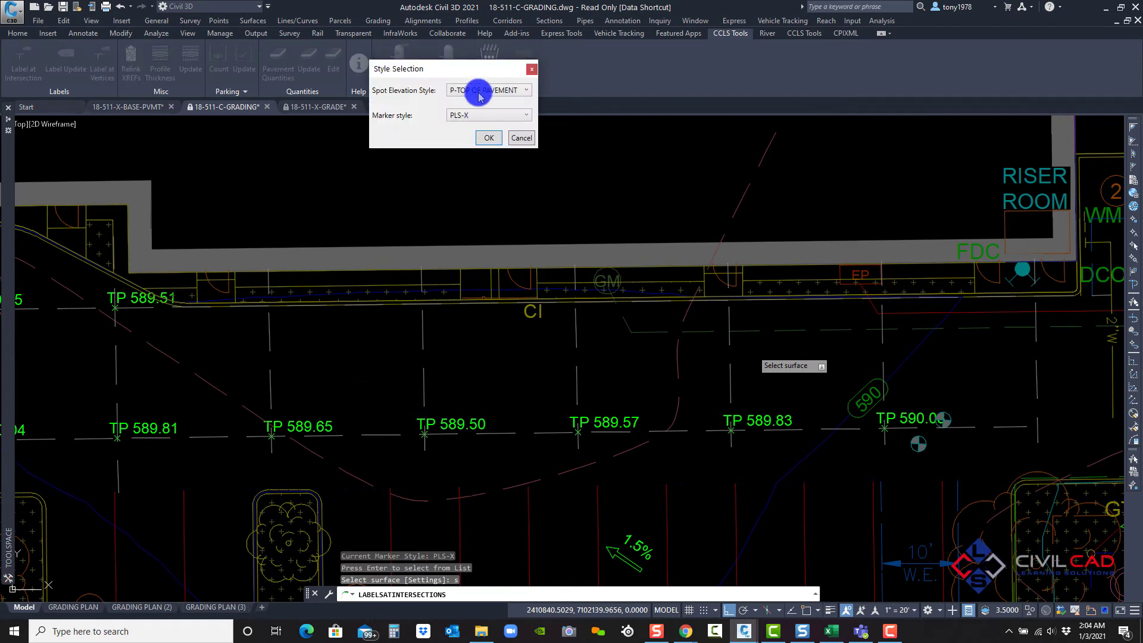
{"action": "left_click", "coordinate": [488, 138]}
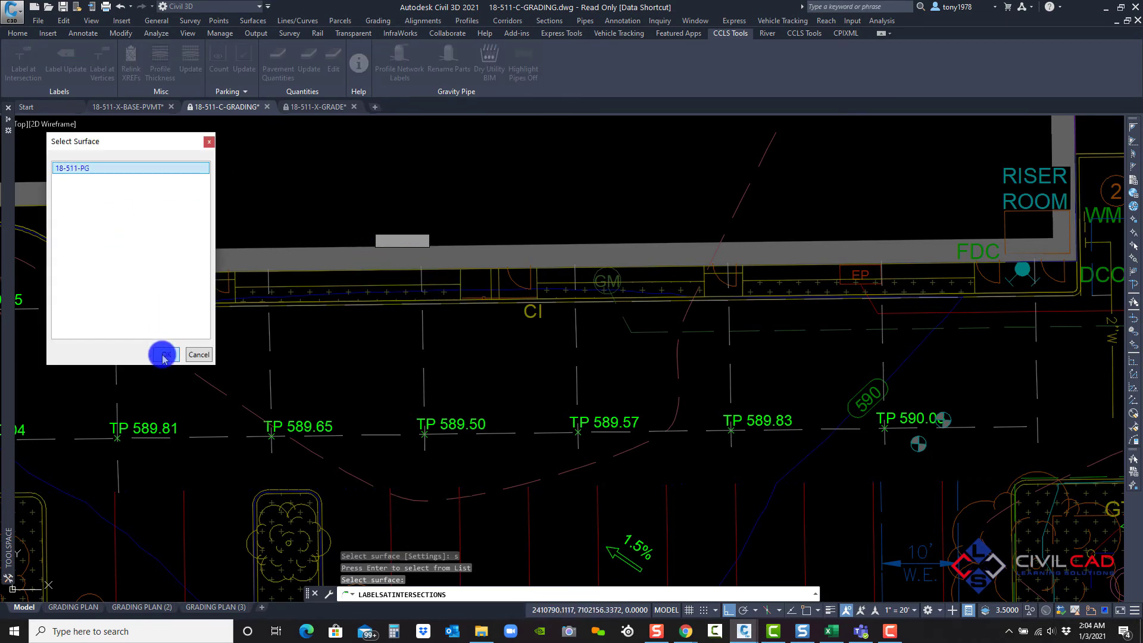
{"action": "left_click", "coordinate": [199, 354]}
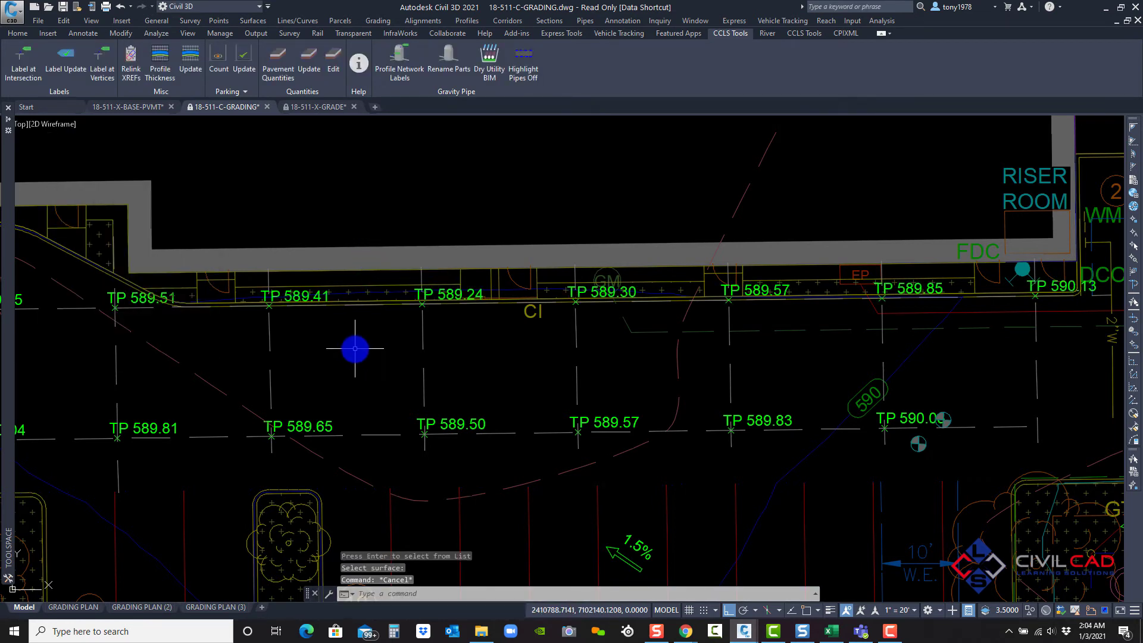
Move the top joint line and delete orphaned labels so TP elevations update.
{"action": "scroll", "scroll_direction": "down", "scroll_amount": 3}
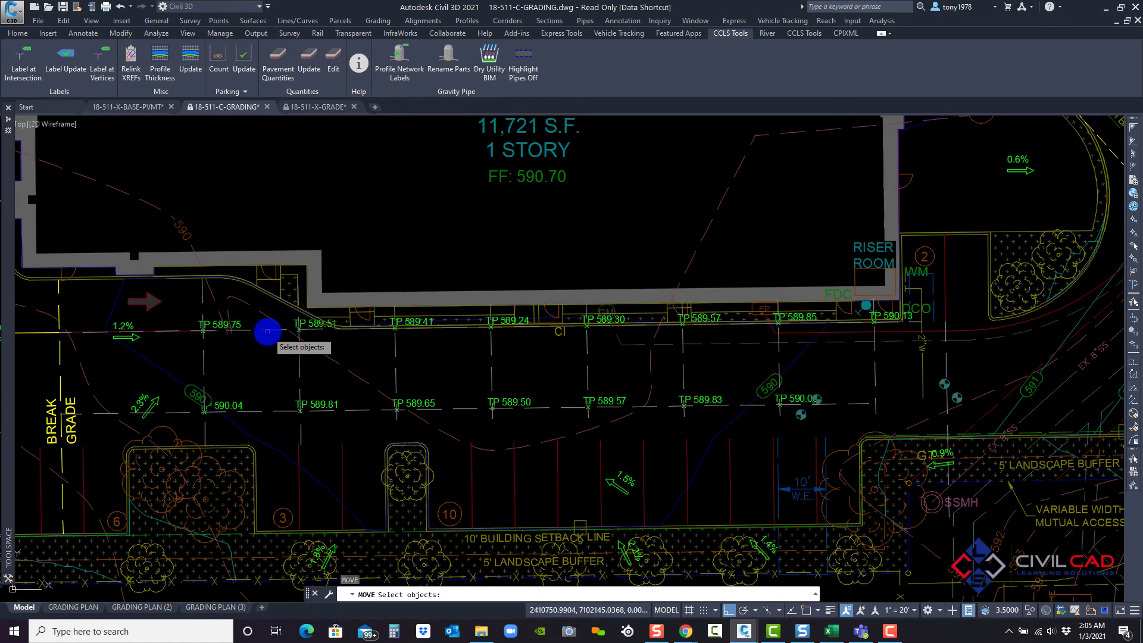
{"action": "left_click", "coordinate": [266, 333]}
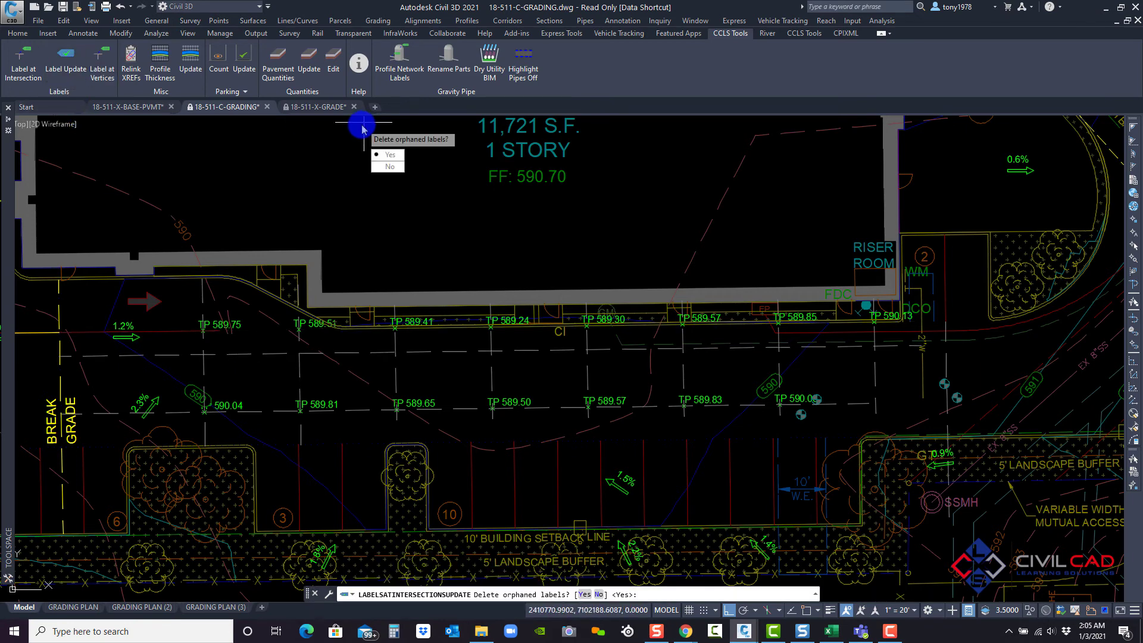
{"action": "left_click", "coordinate": [389, 154]}
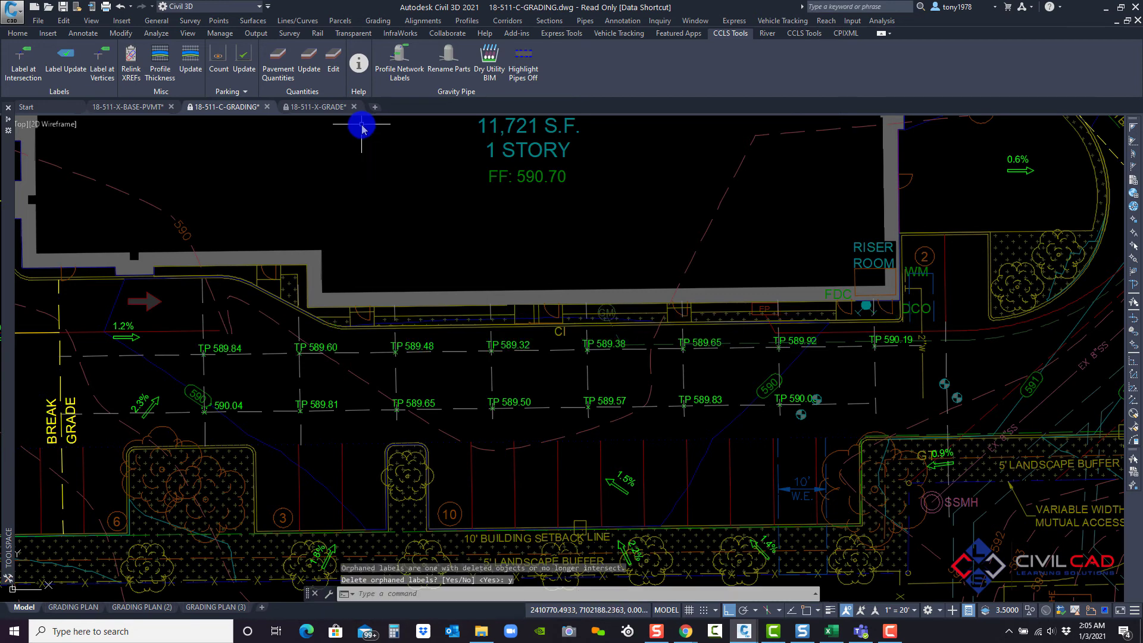